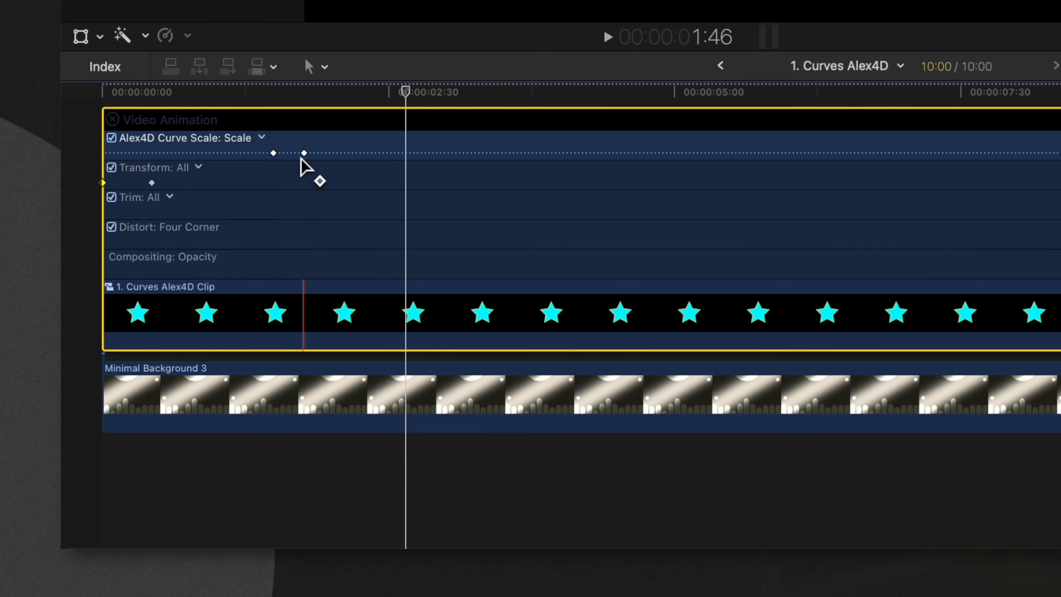
pyautogui.moveTo(305, 165)
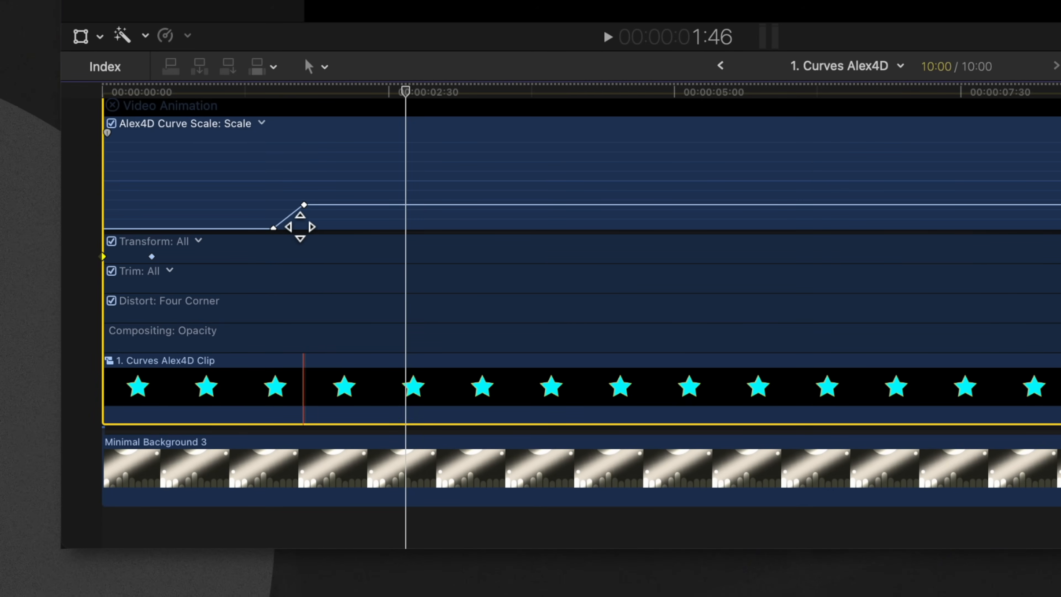
# Change the Scale keyframe's interpolation to Ease In via its context menu.
pyautogui.rightClick(303, 206)
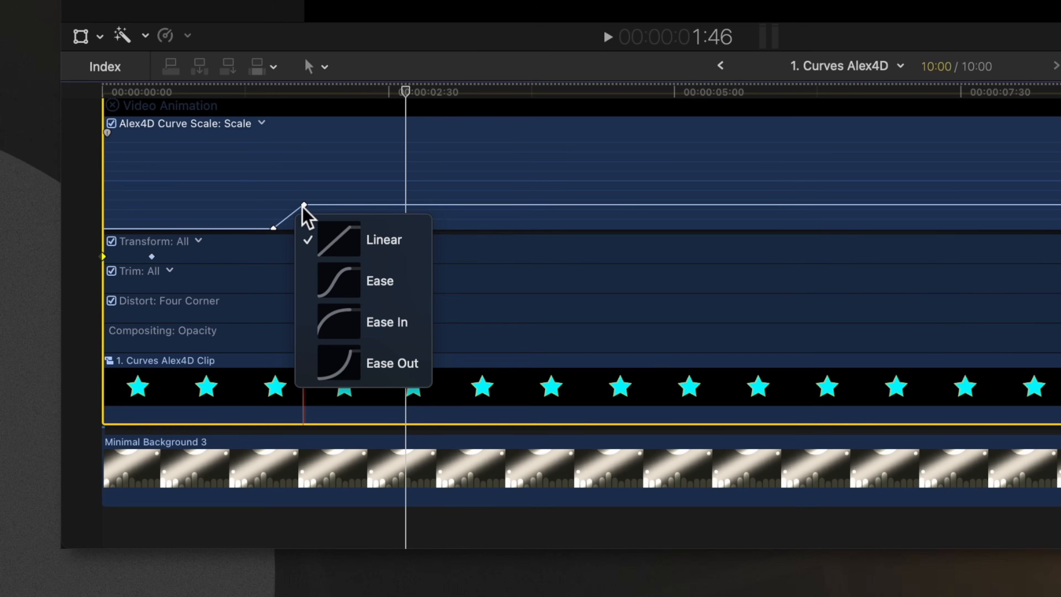
pyautogui.moveTo(369, 322)
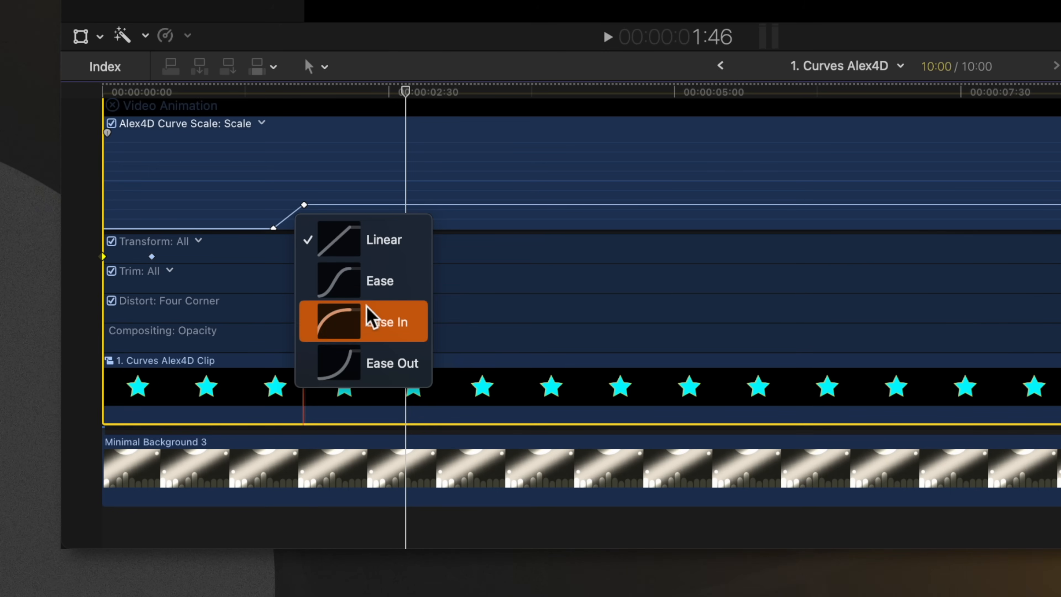
pyautogui.click(389, 321)
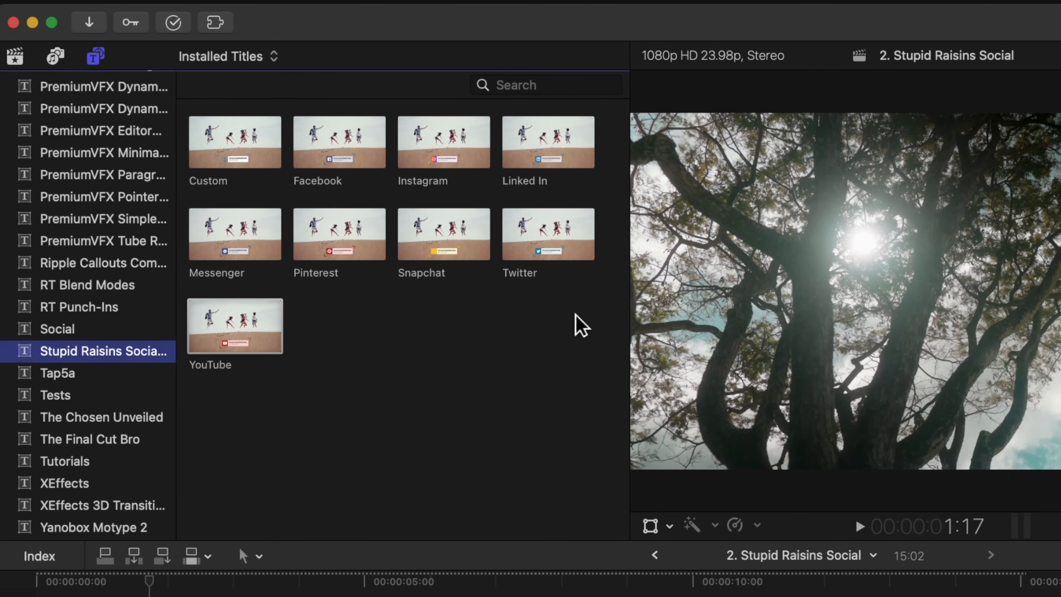
pyautogui.moveTo(302, 160)
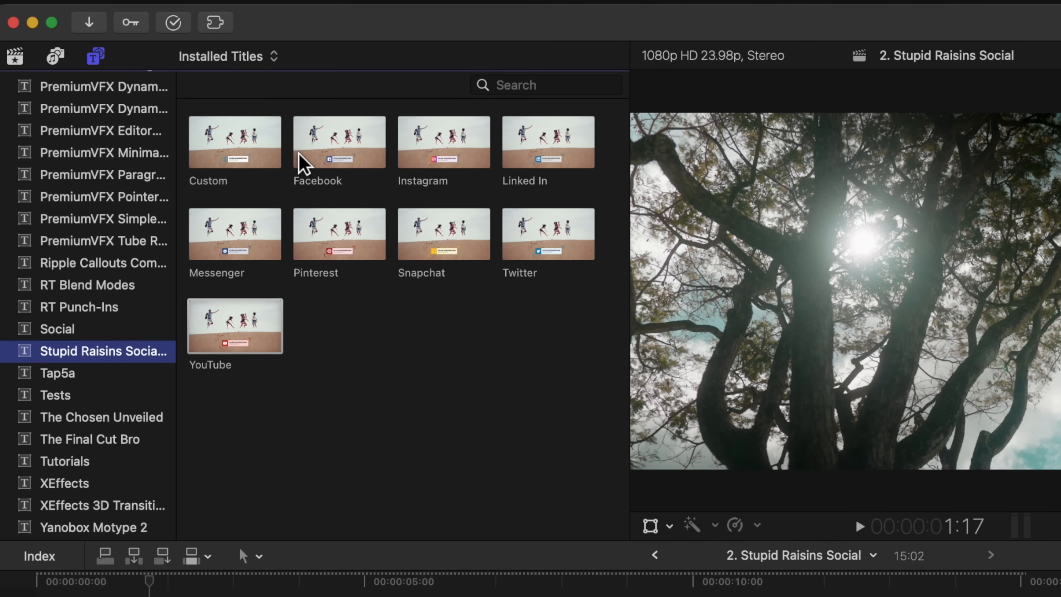
pyautogui.moveTo(259, 150)
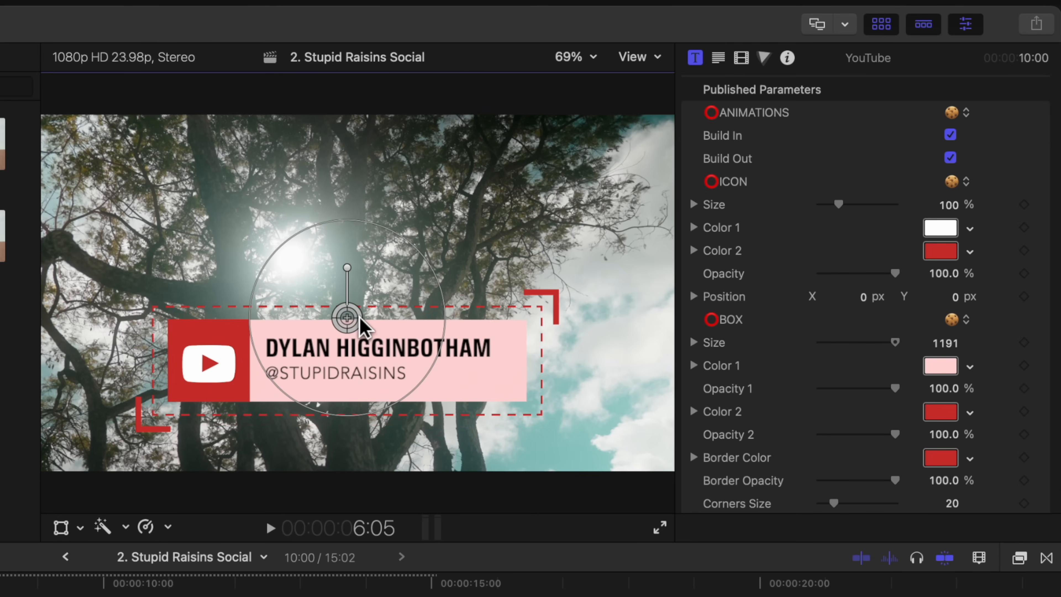
pyautogui.moveTo(474, 356)
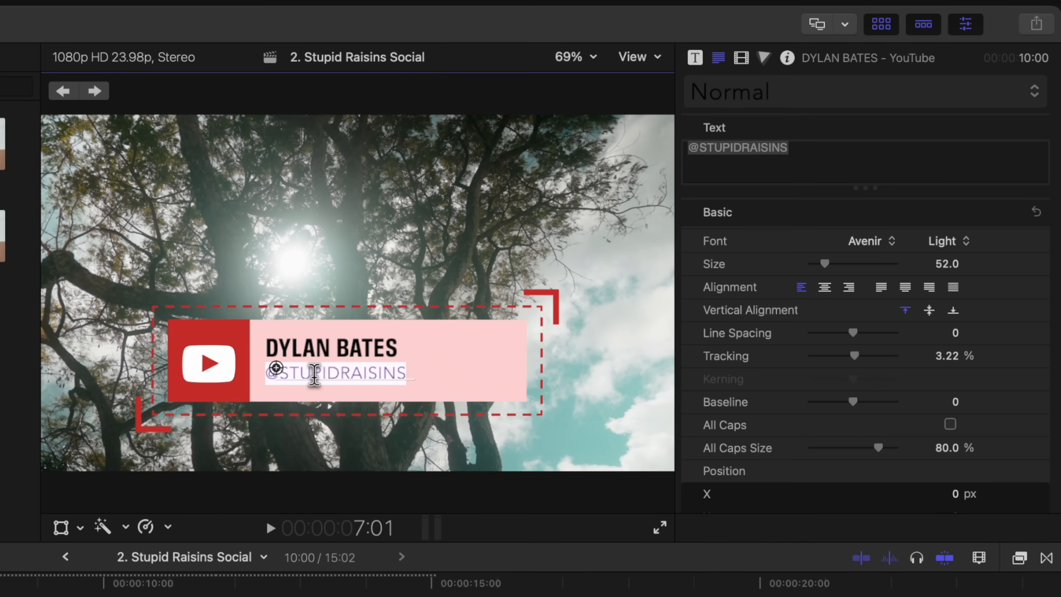
pyautogui.write('The')
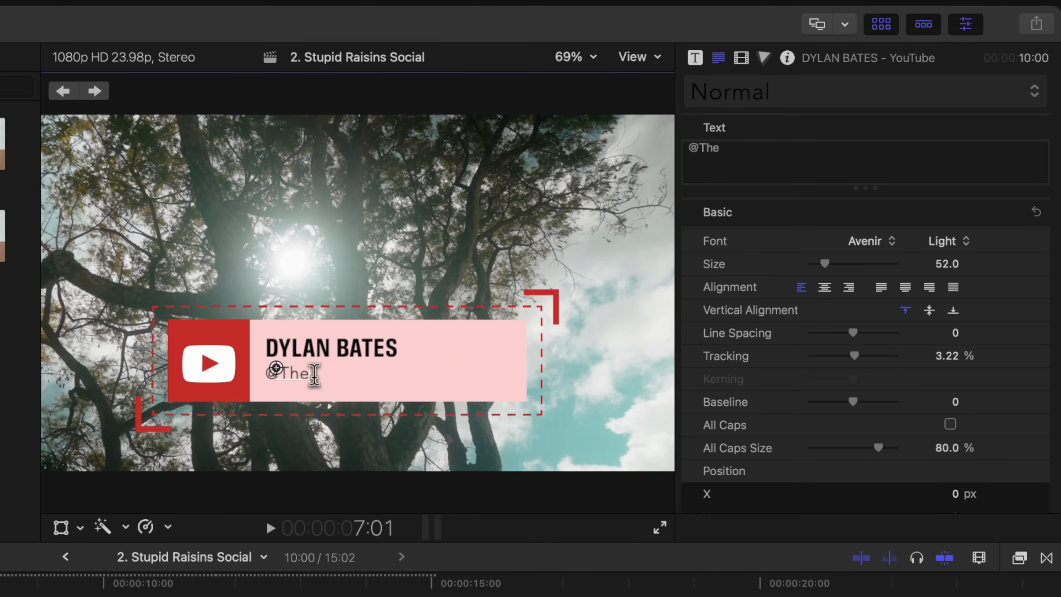
pyautogui.write('FinalCutBro')
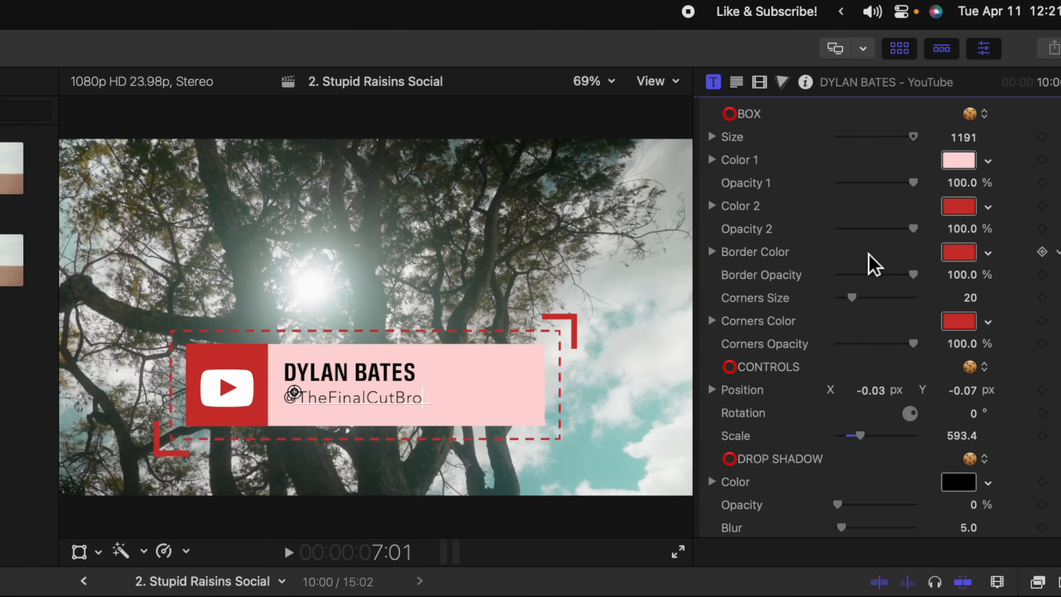
pyautogui.scroll(-3)
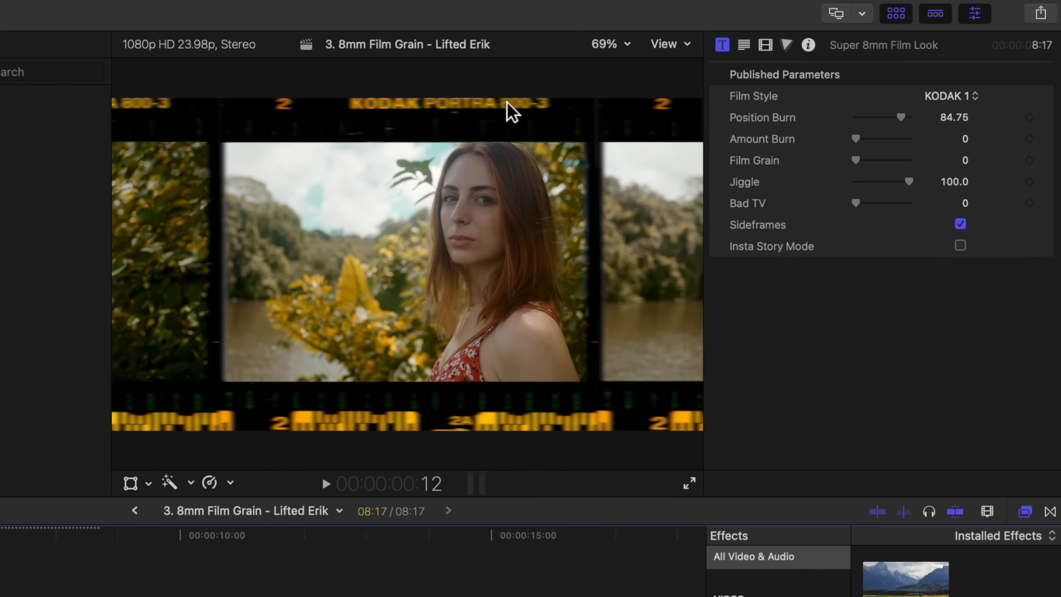
pyautogui.moveTo(616, 398)
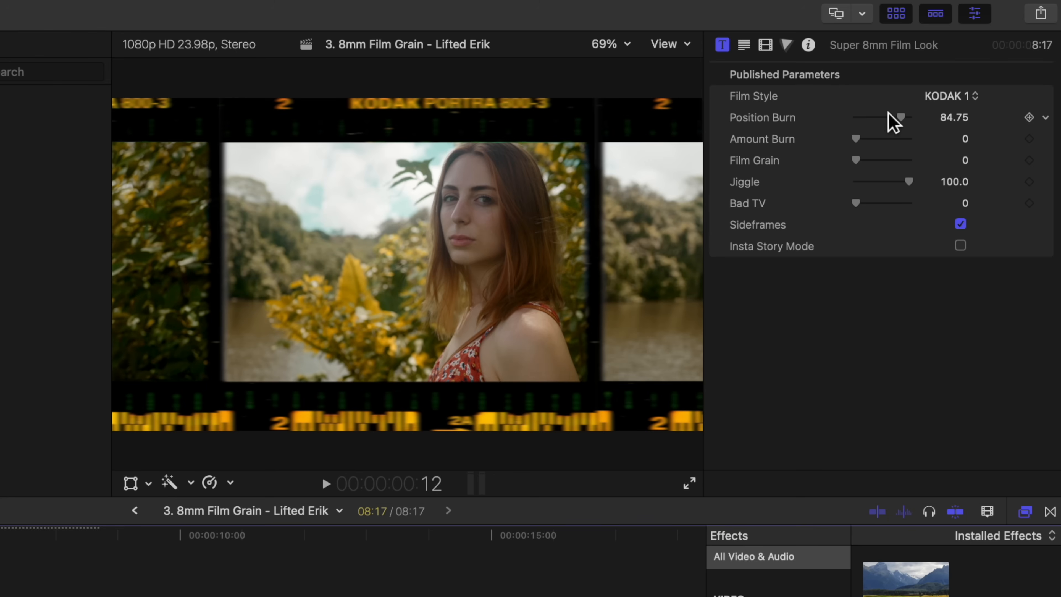
pyautogui.moveTo(943, 105)
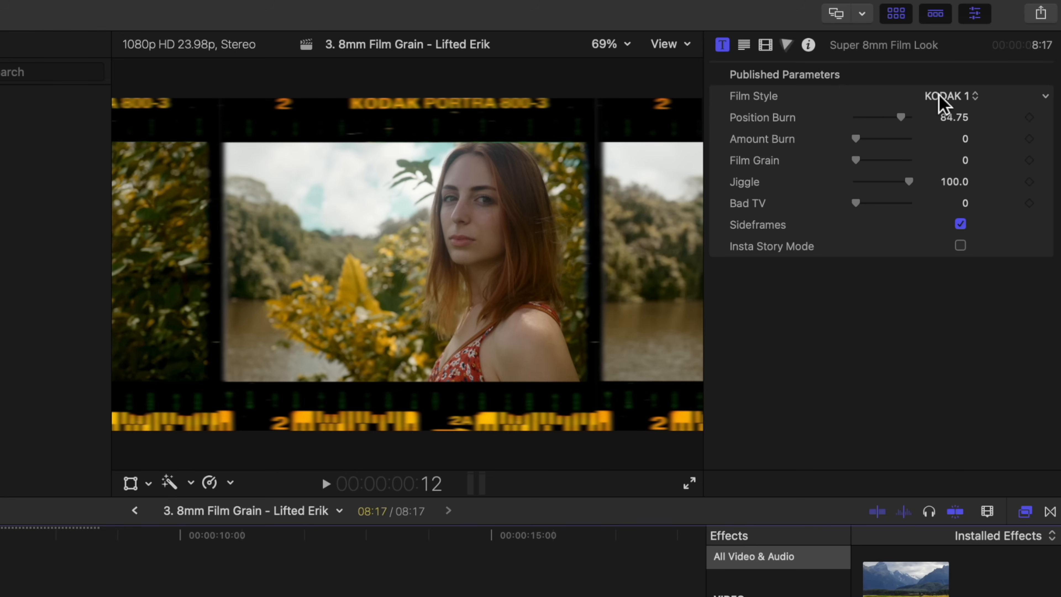
# Set Film Style to Style 5 and toggle the Sideframes option on the Super 8mm look.
pyautogui.click(950, 96)
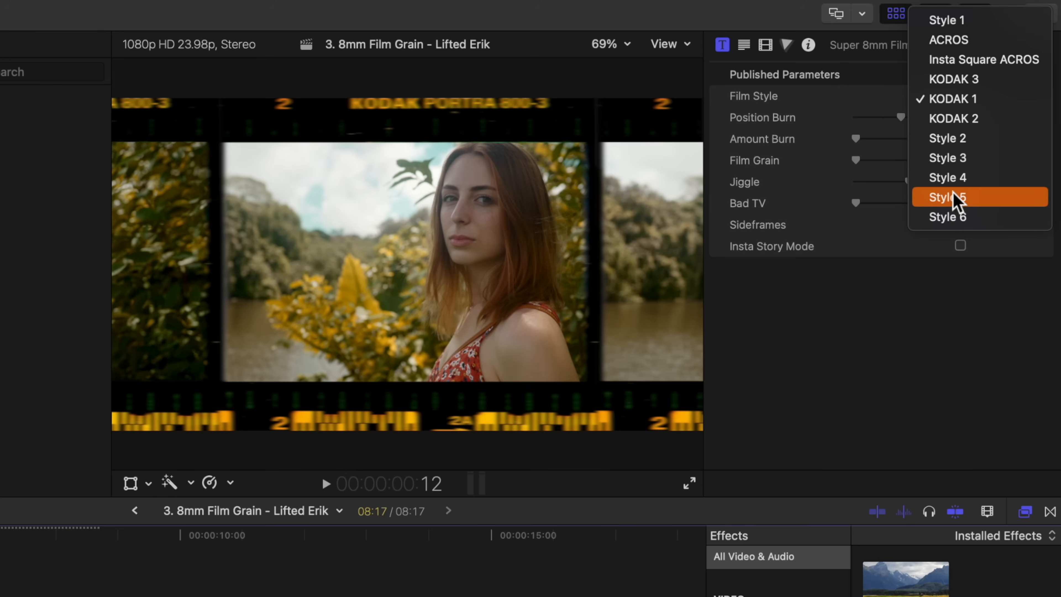
pyautogui.click(950, 197)
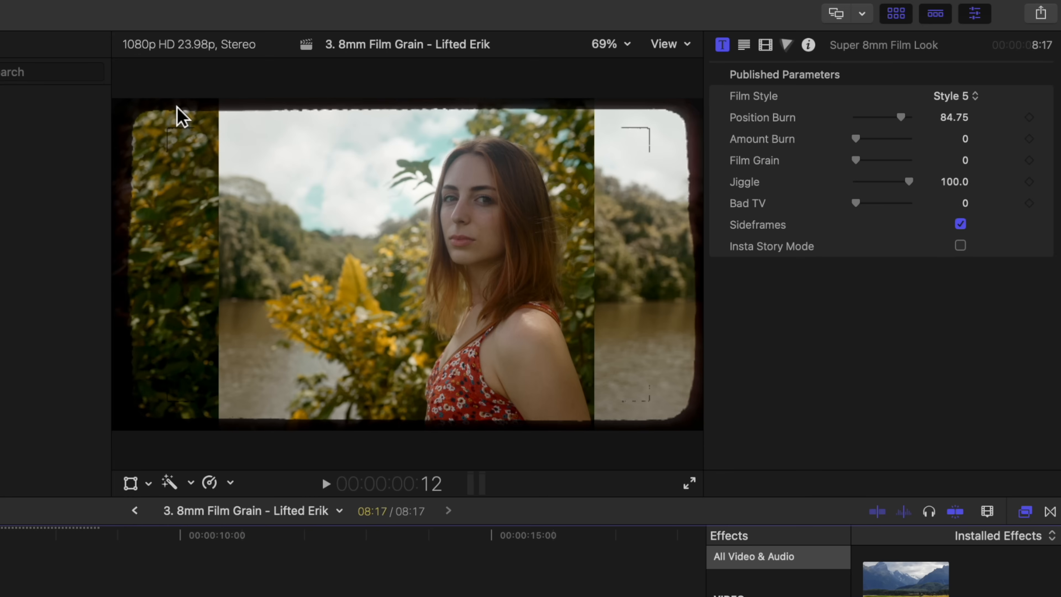
pyautogui.moveTo(658, 217)
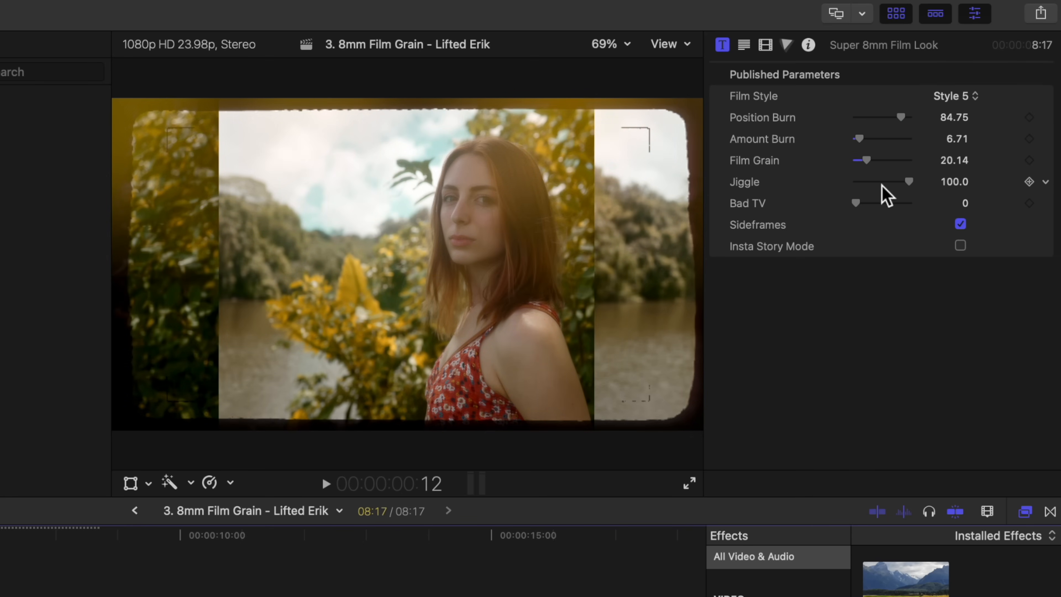
pyautogui.click(325, 484)
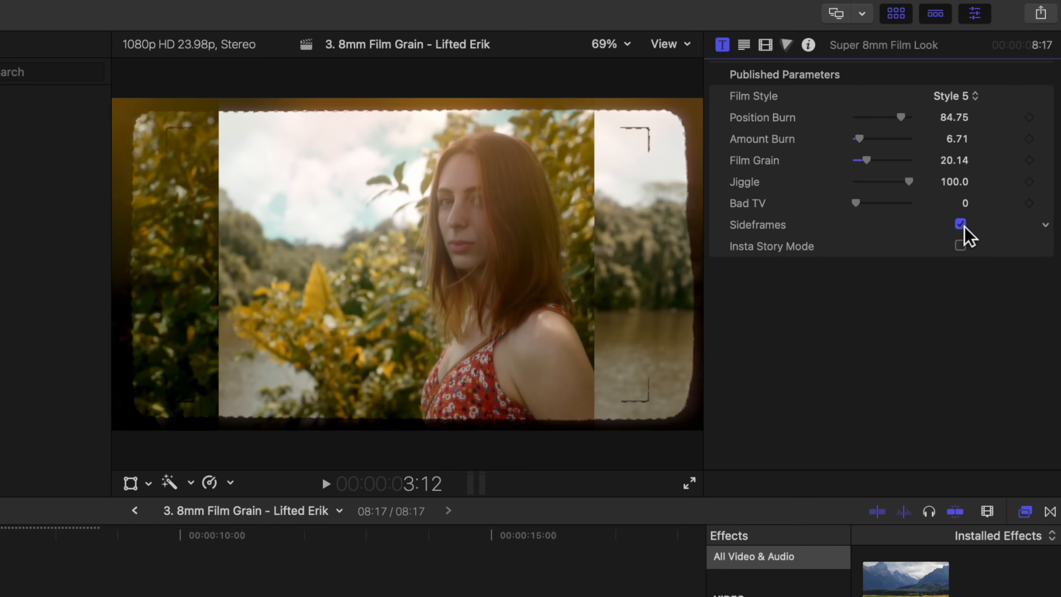
pyautogui.click(959, 224)
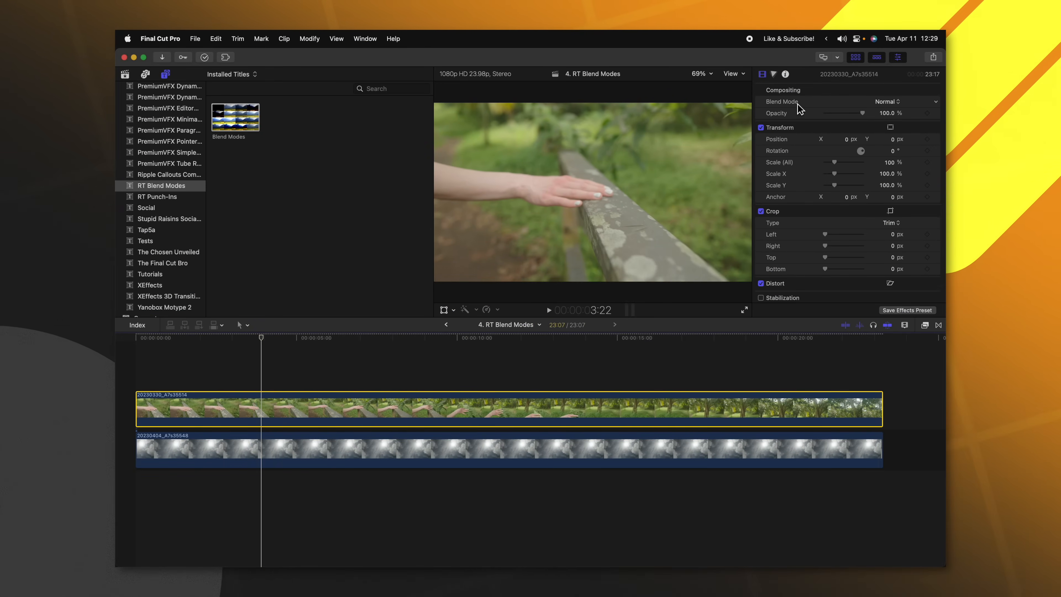
# Set the upper clip's Compositing Blend Mode to Hard Light after trying another mode.
pyautogui.click(904, 102)
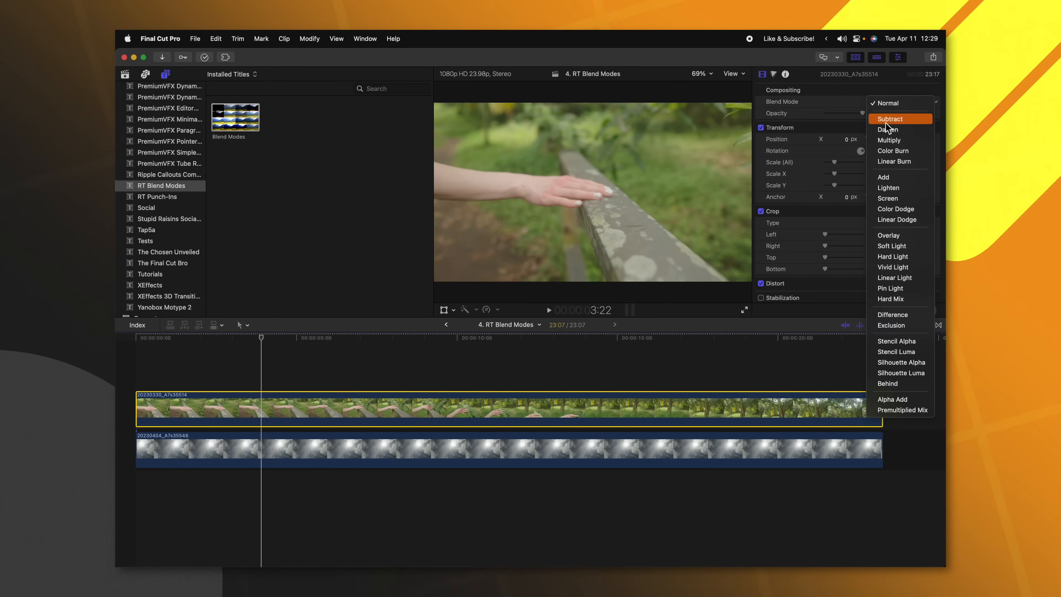
pyautogui.click(895, 161)
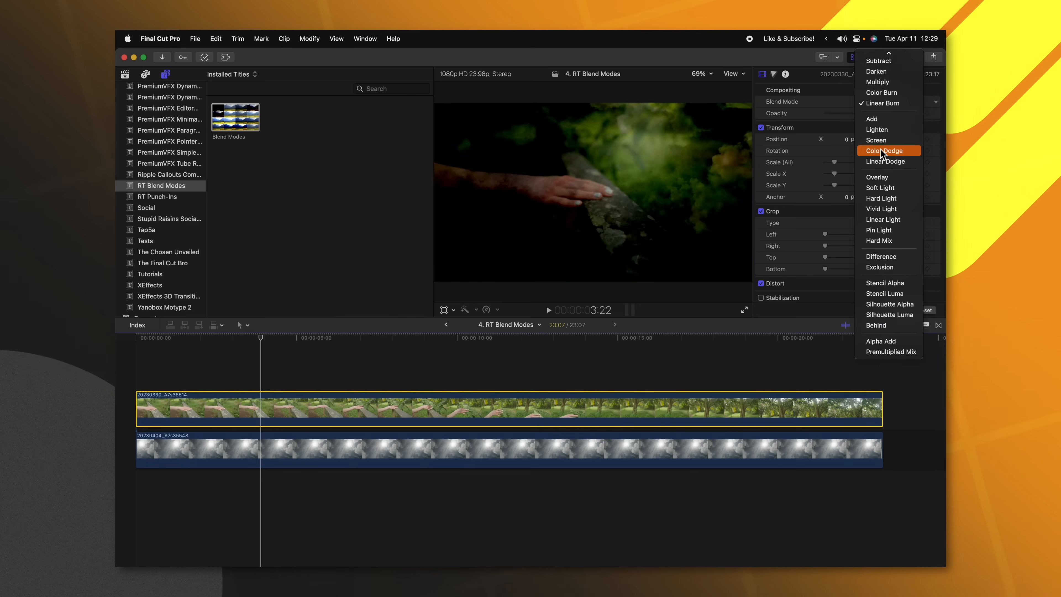
pyautogui.click(881, 198)
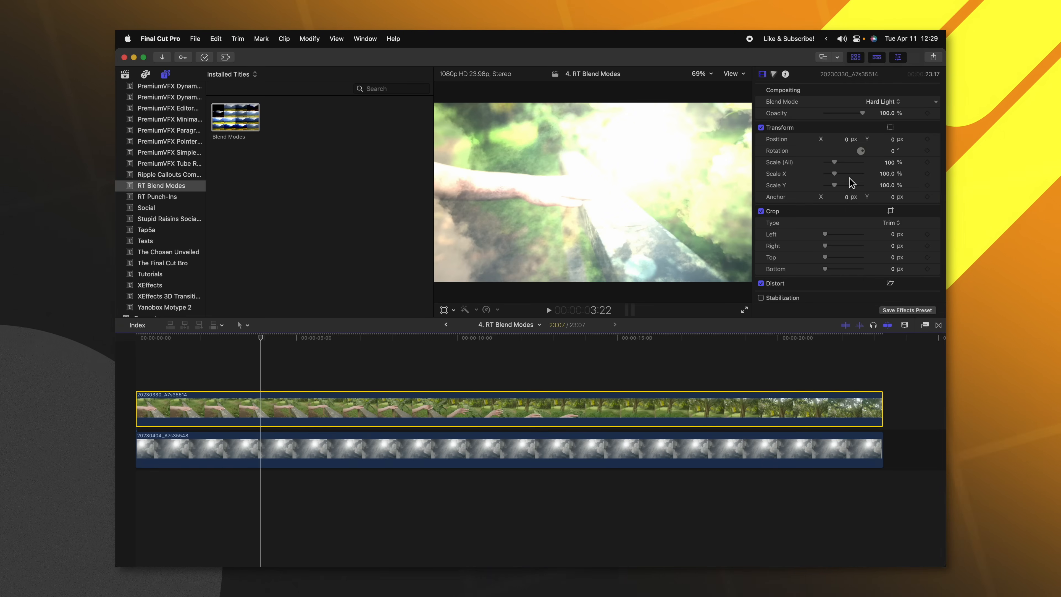
pyautogui.click(890, 101)
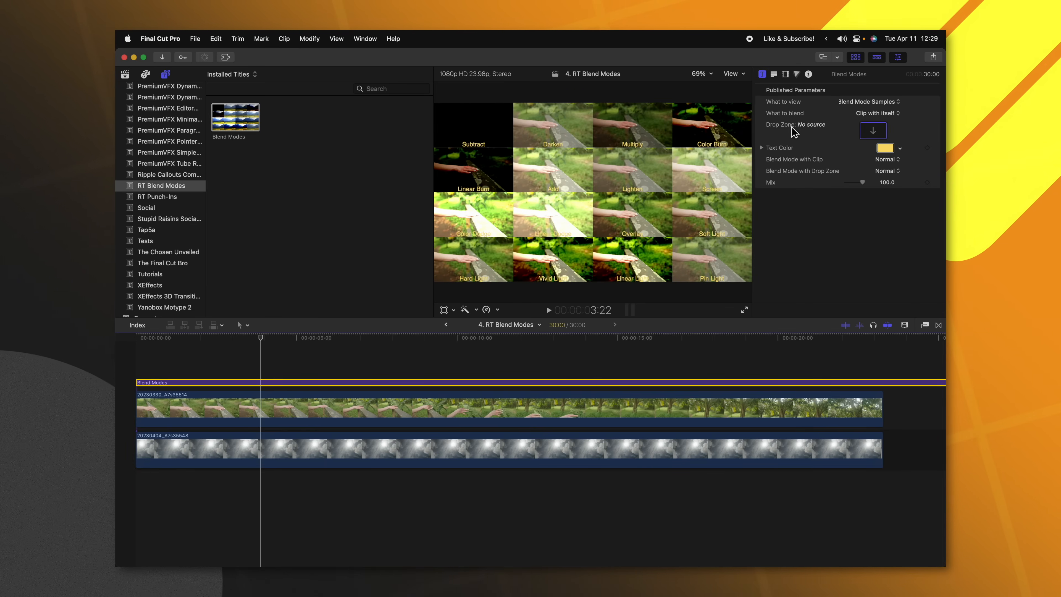
# Use the sky clip as the drop zone source and set What to blend to Clip with Drop Zone.
pyautogui.click(873, 130)
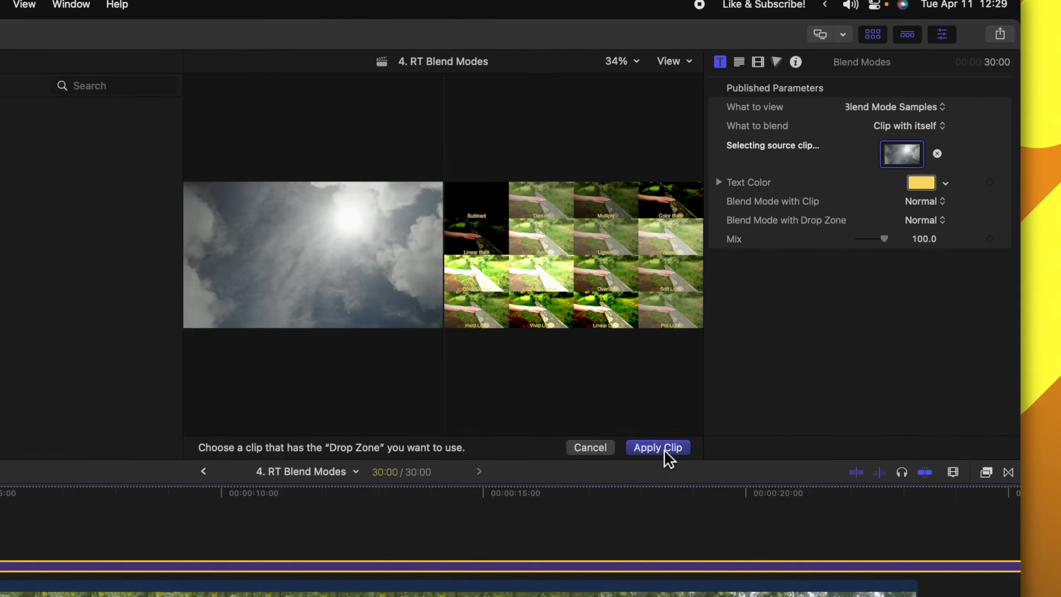
pyautogui.click(656, 447)
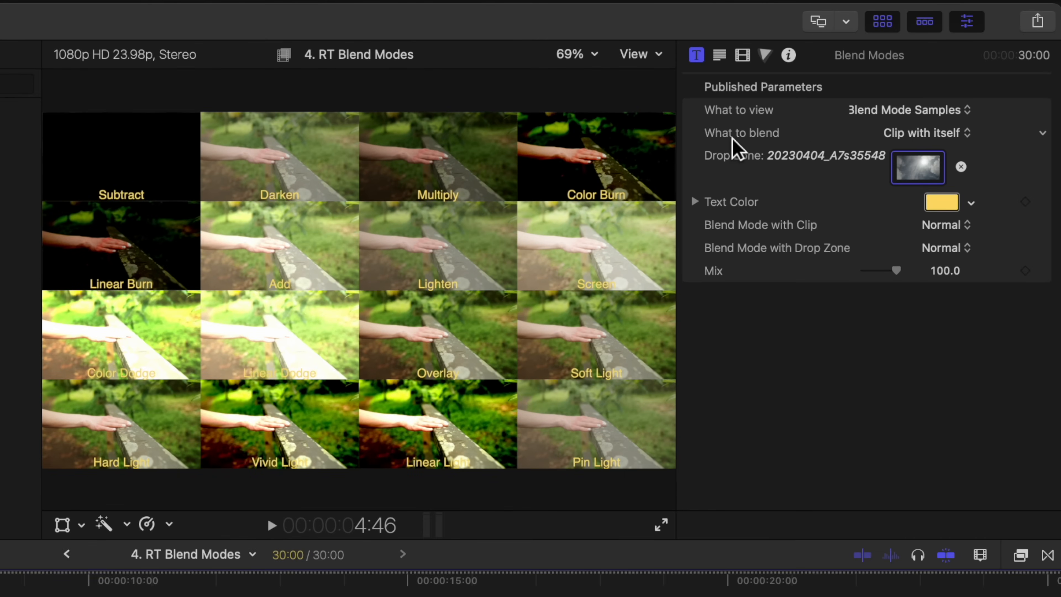
pyautogui.click(925, 133)
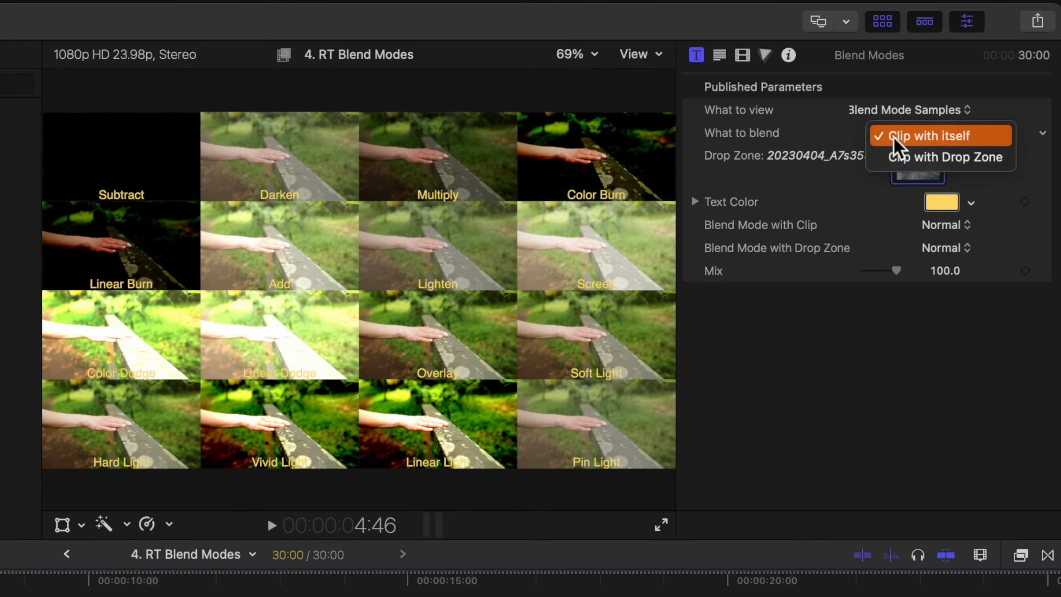
pyautogui.click(947, 156)
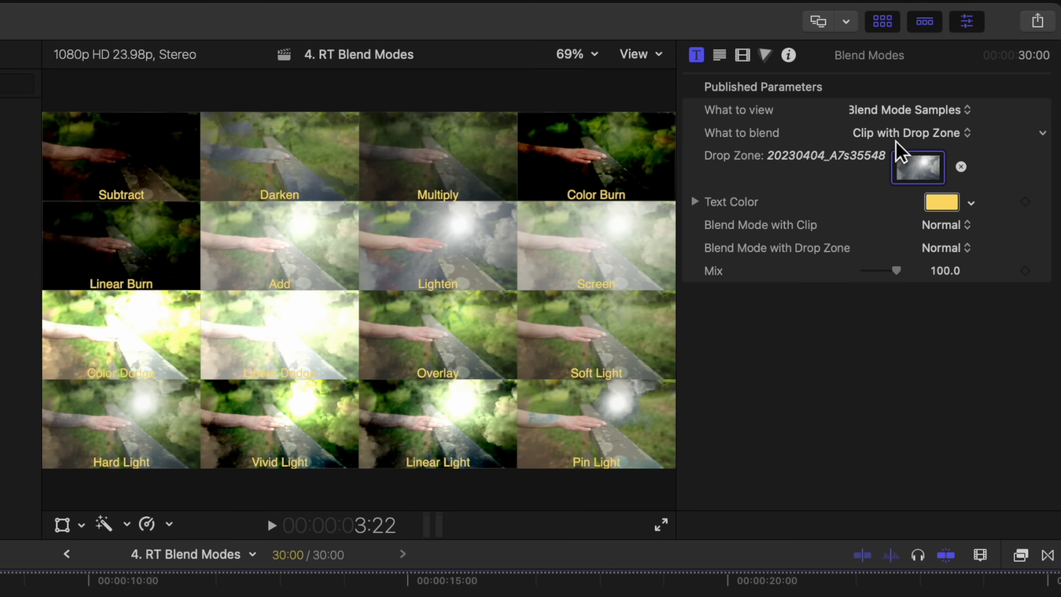
pyautogui.moveTo(356, 193)
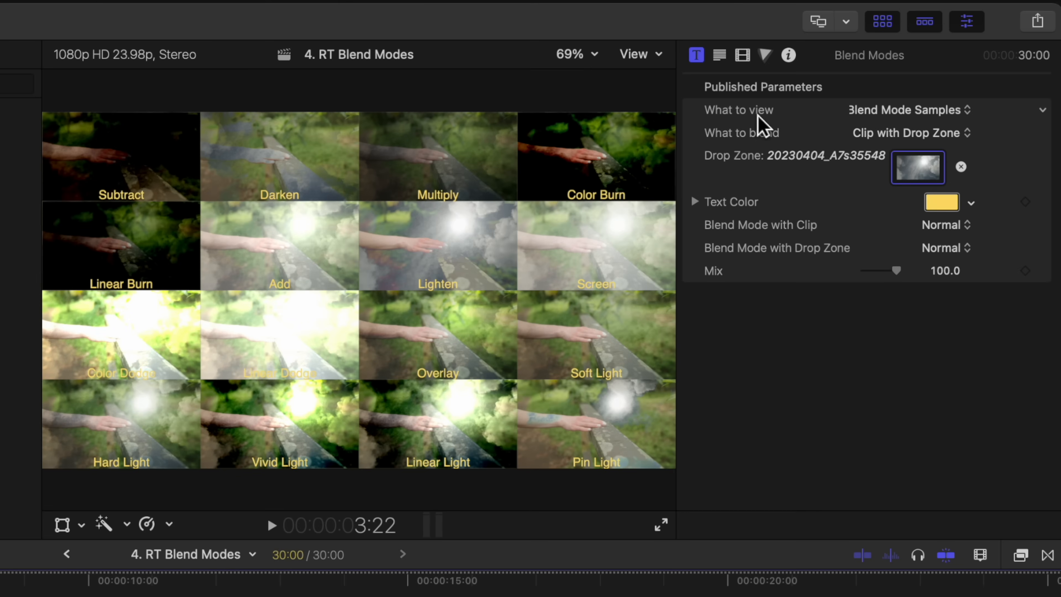
# Show Your Blend Mode result and set the drop zone blend mode to Lighten.
pyautogui.click(907, 109)
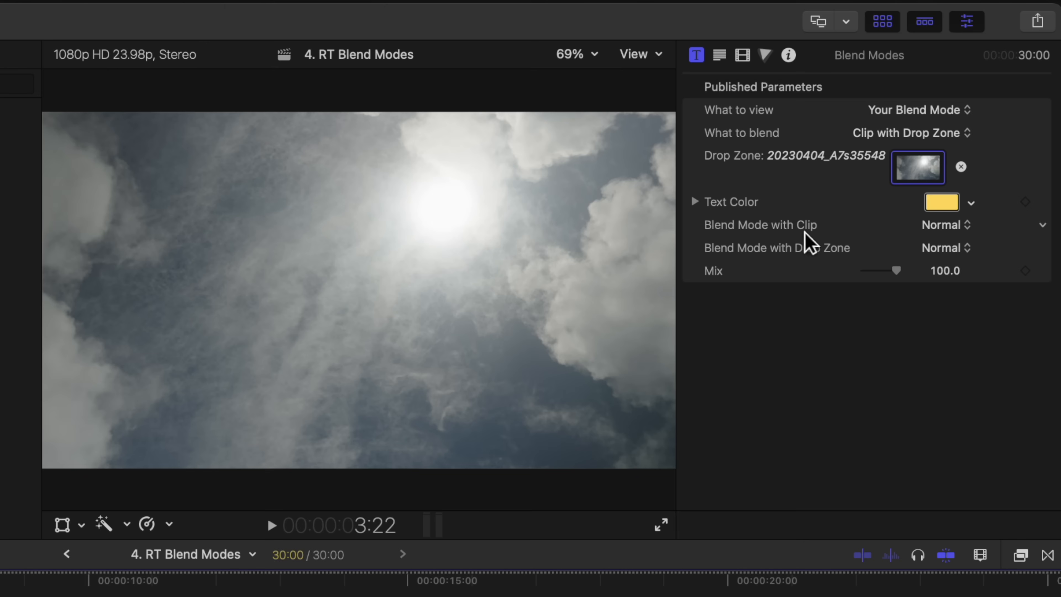
pyautogui.click(944, 247)
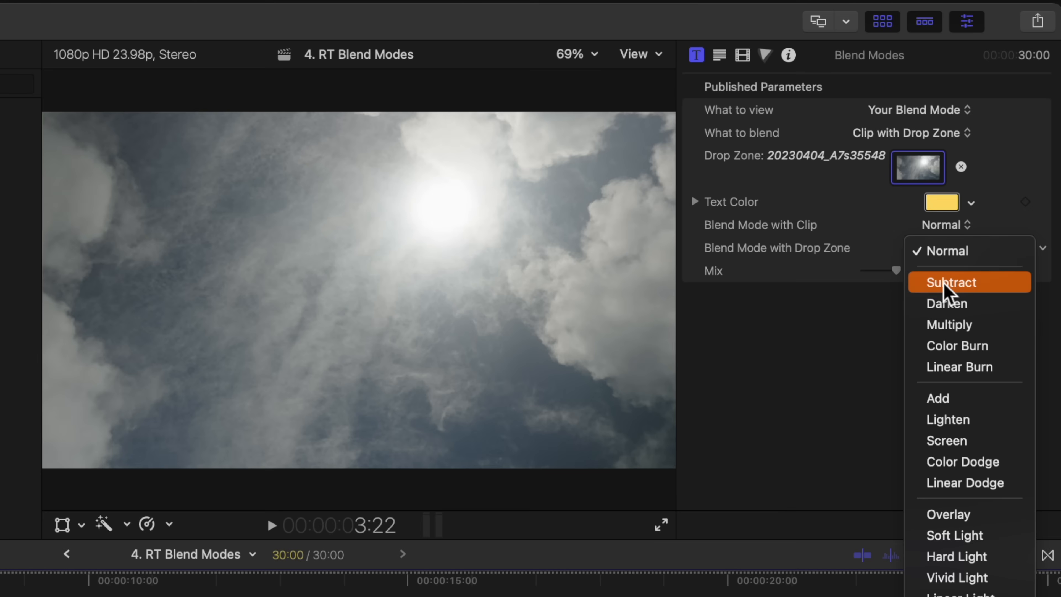
pyautogui.click(947, 419)
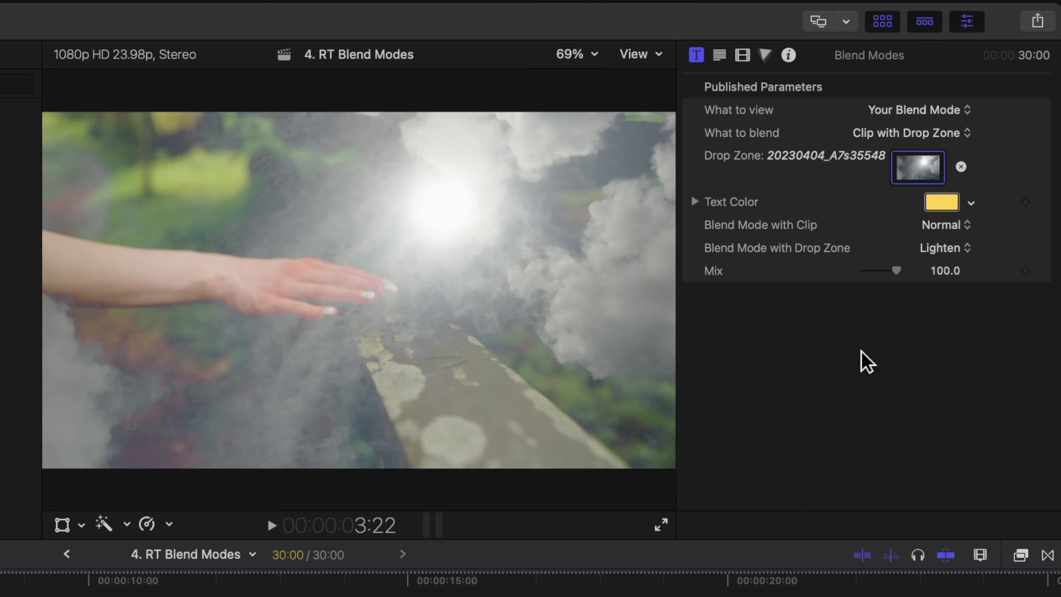
pyautogui.click(947, 248)
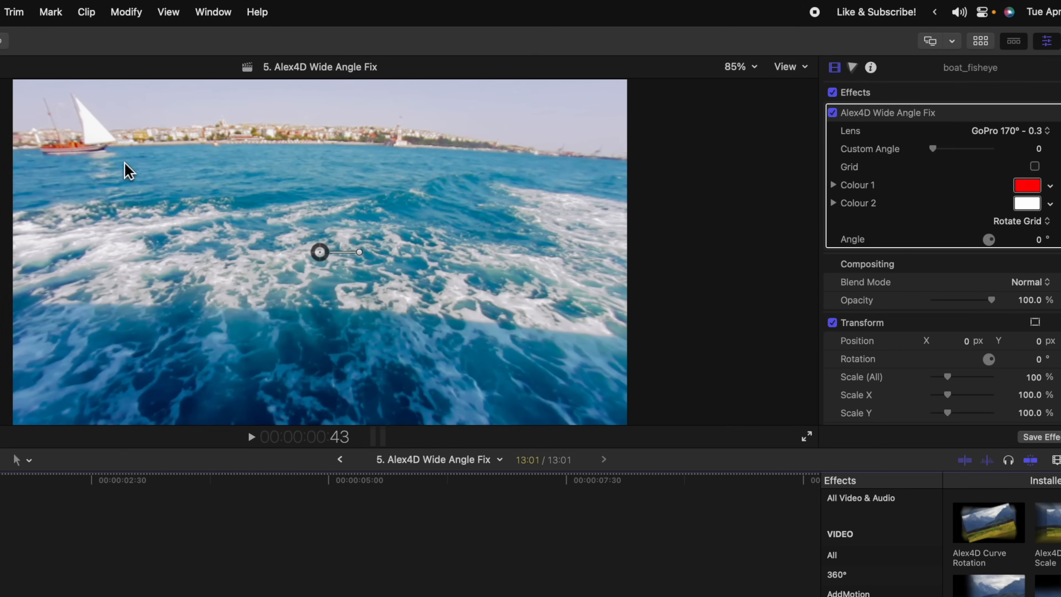
pyautogui.moveTo(981, 155)
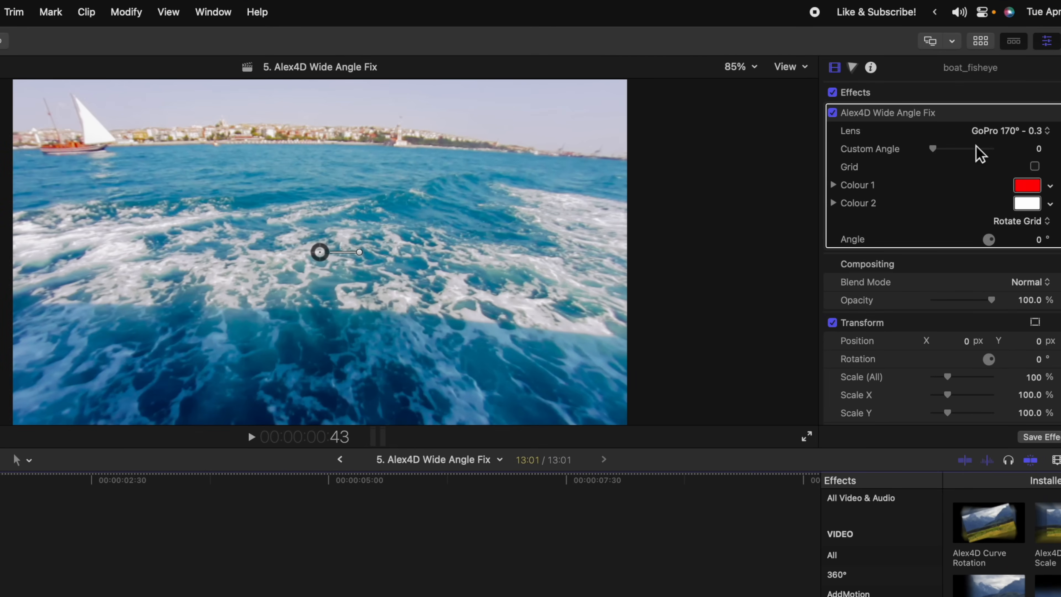
pyautogui.moveTo(973, 156)
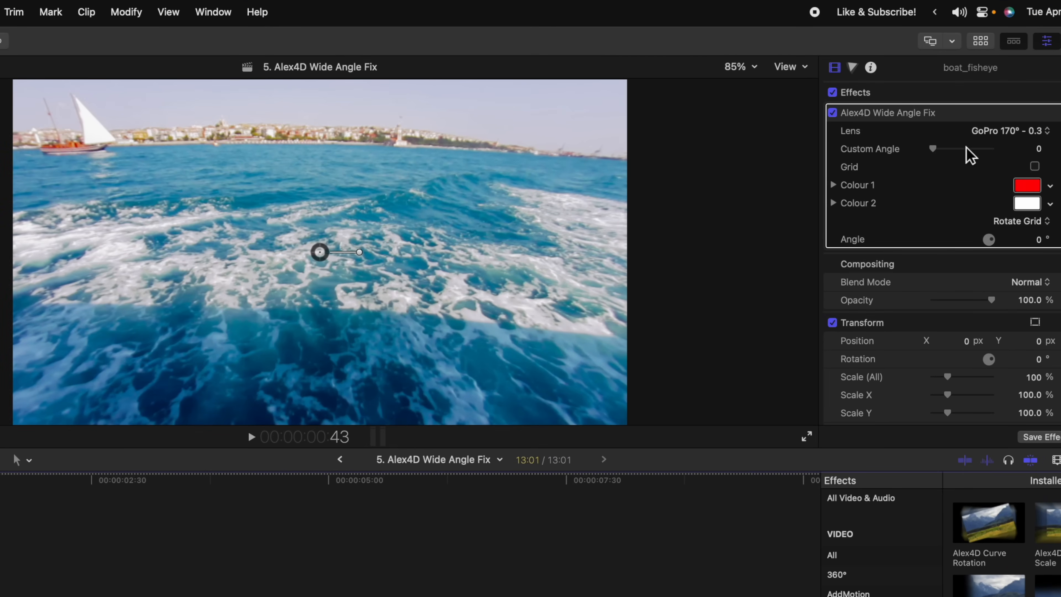
pyautogui.moveTo(998, 157)
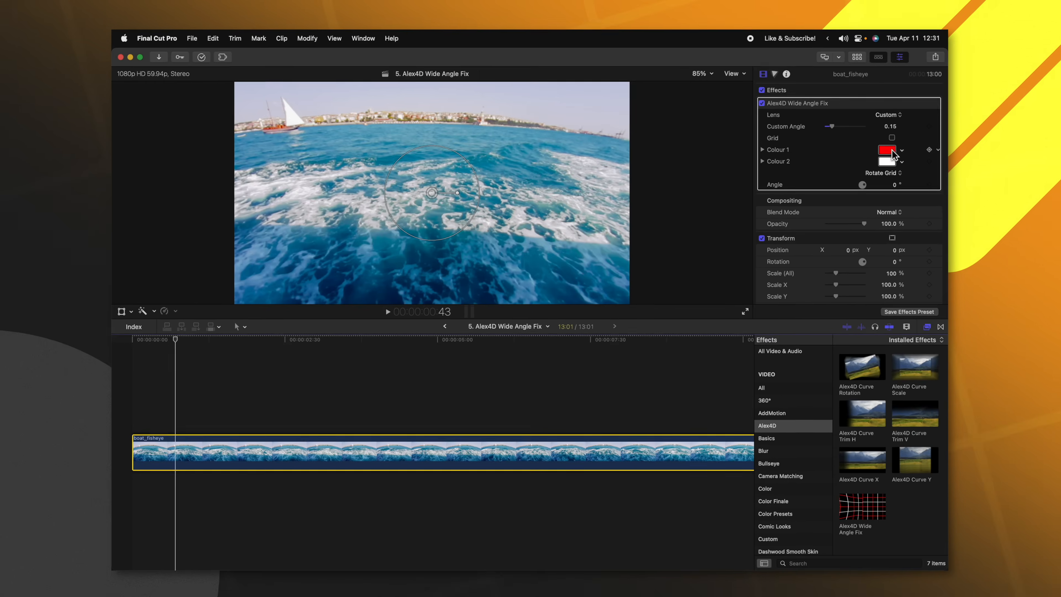
# Enable the alignment grid on the boat fix, then play the mCamRig palm tree camera move.
pyautogui.click(892, 137)
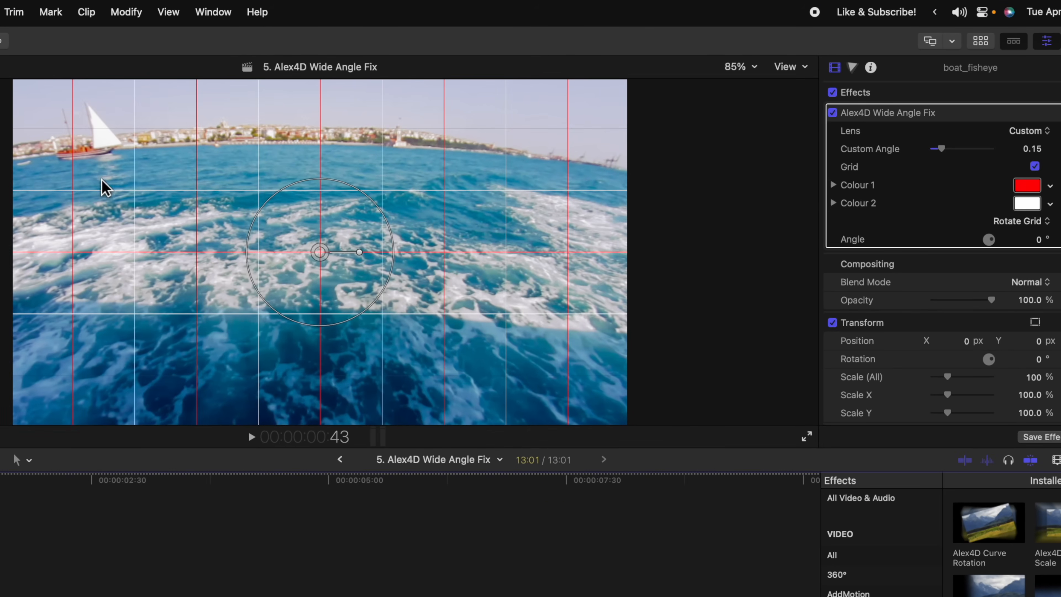
pyautogui.moveTo(674, 190)
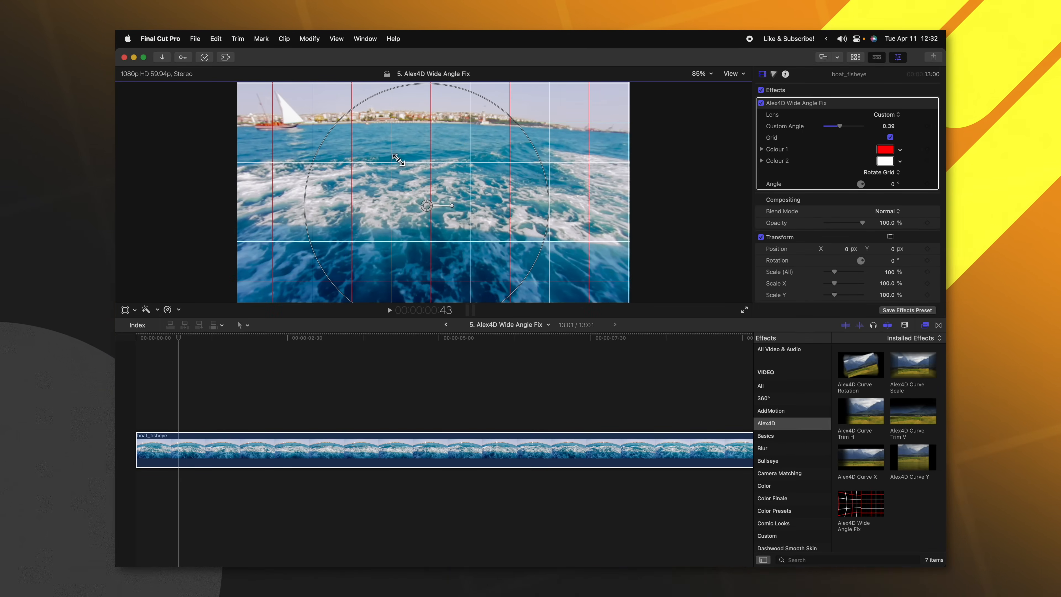
pyautogui.moveTo(662, 154)
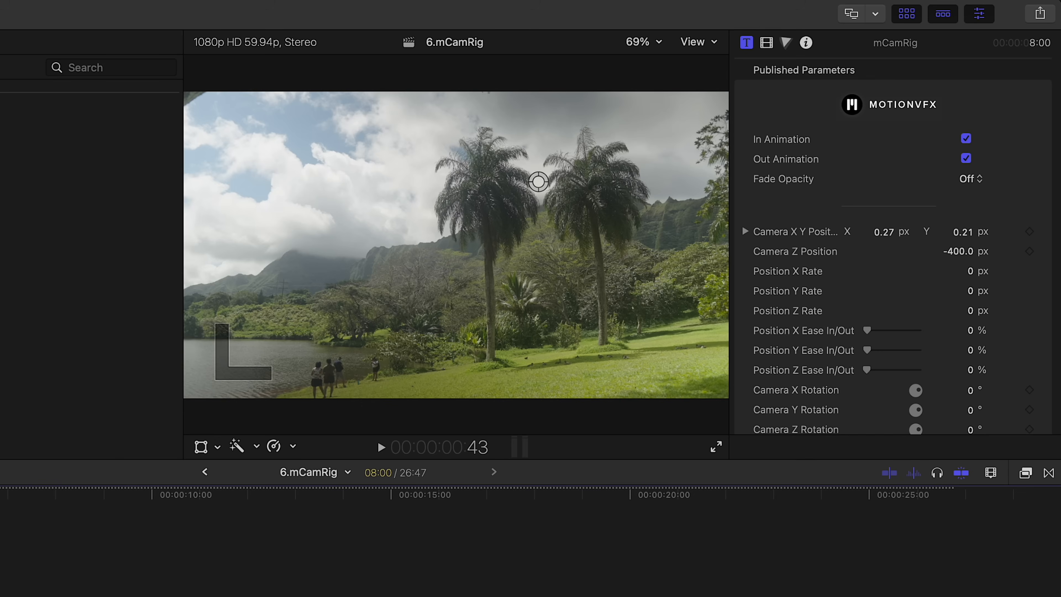
pyautogui.click(381, 447)
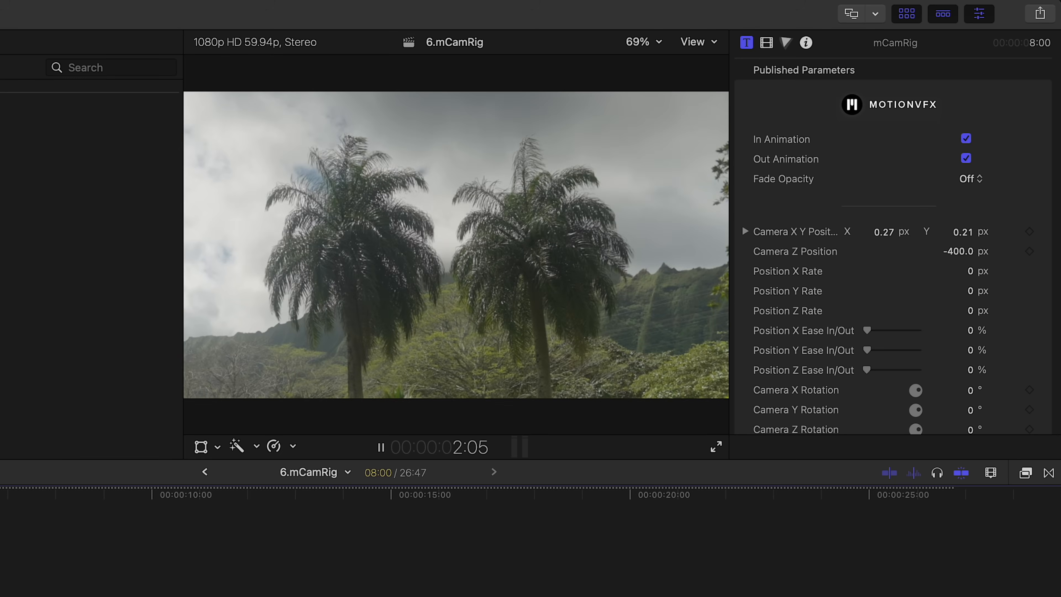
pyautogui.click(380, 447)
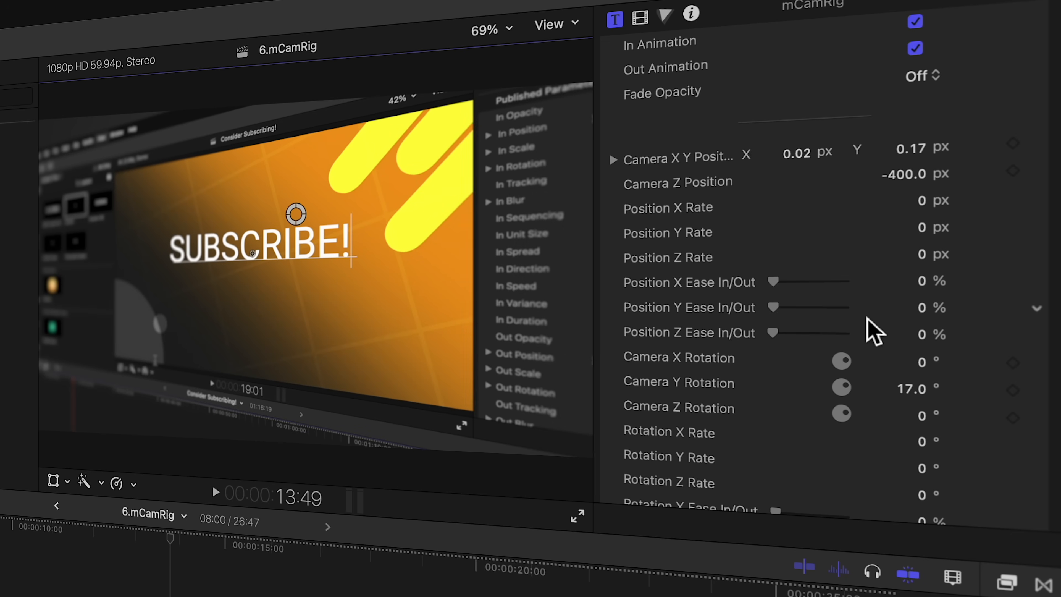
# Scroll the mCamRig inspector down to the depth-of-field settings.
pyautogui.scroll(-3)
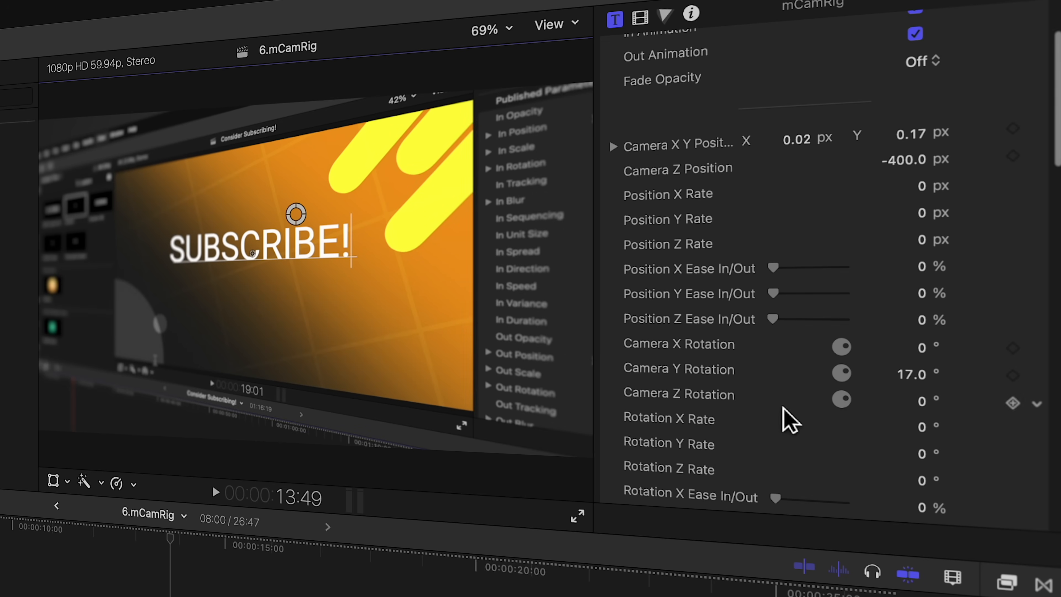
pyautogui.moveTo(917, 484)
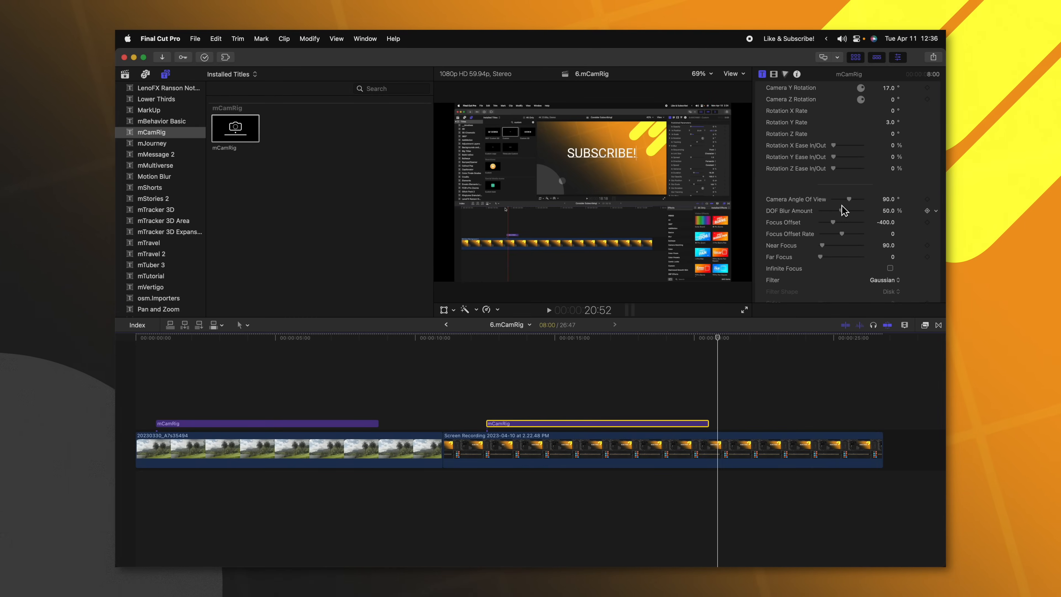
pyautogui.scroll(-3)
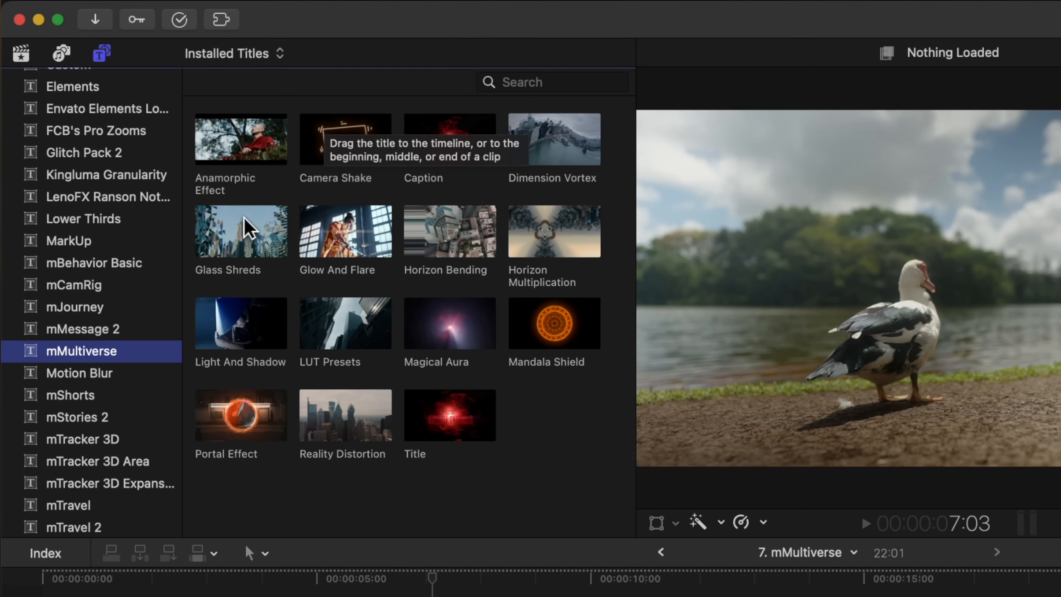
pyautogui.moveTo(565, 446)
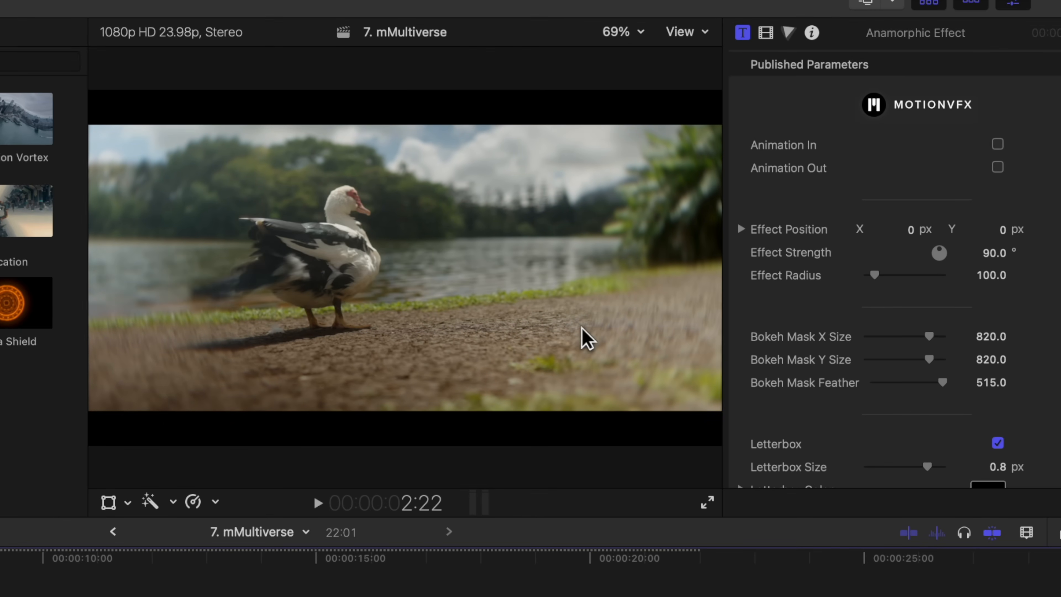
pyautogui.moveTo(917, 145)
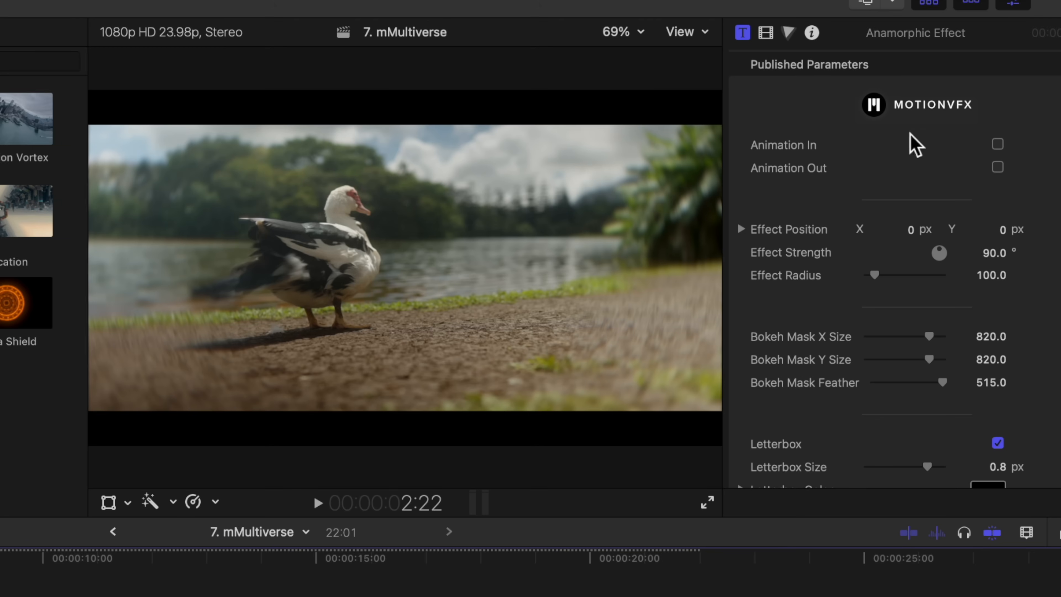
# Turn on the Anamorphic Effect's intro animation and play the duck clip.
pyautogui.click(998, 144)
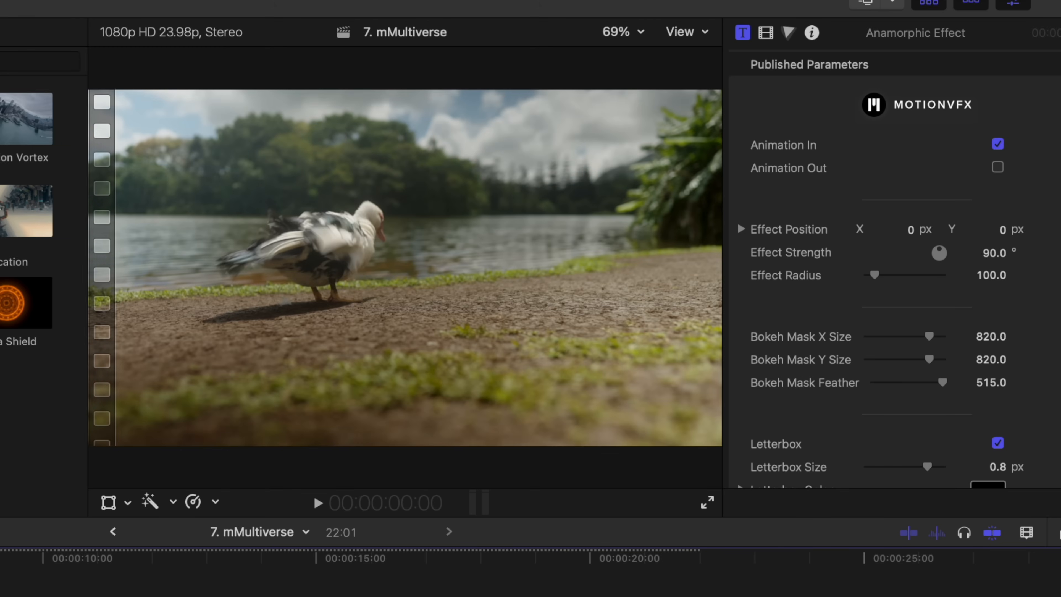
pyautogui.click(316, 503)
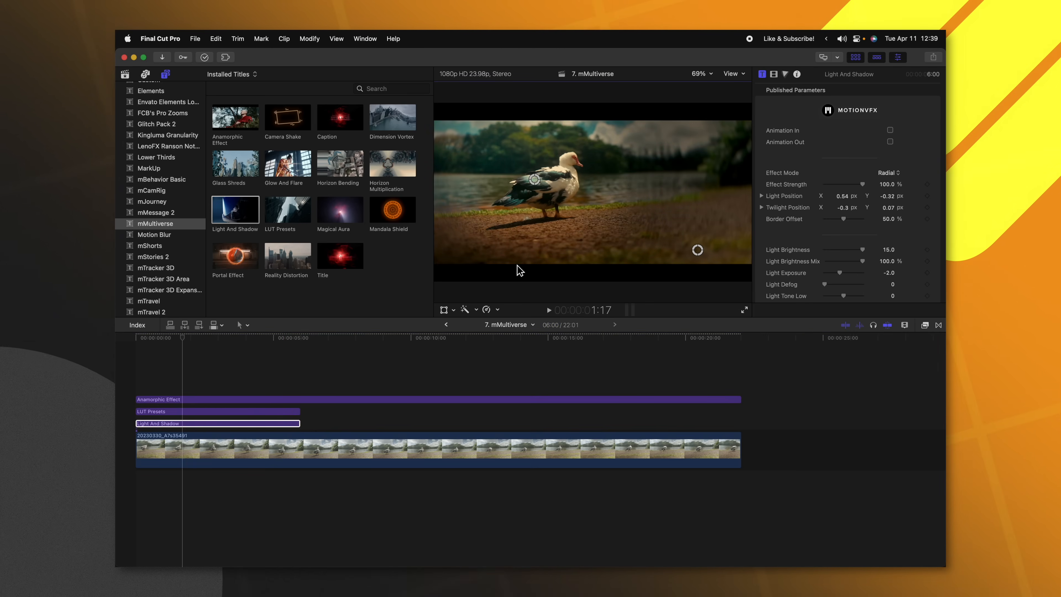
pyautogui.moveTo(223, 244)
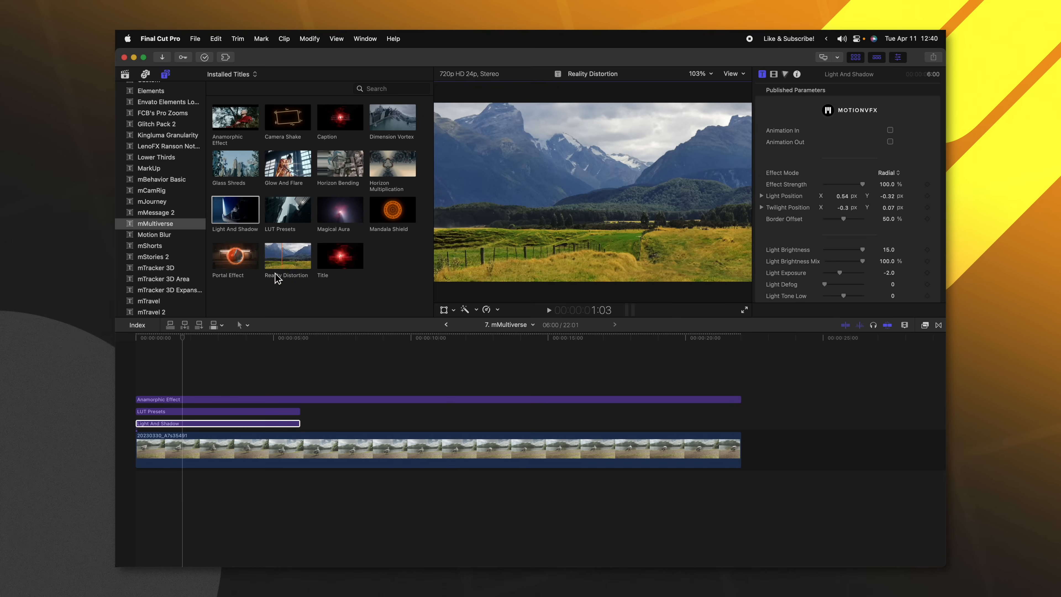
# Connect Reality Distortion to the duck clip from the titles browser and play it.
pyautogui.doubleClick(286, 256)
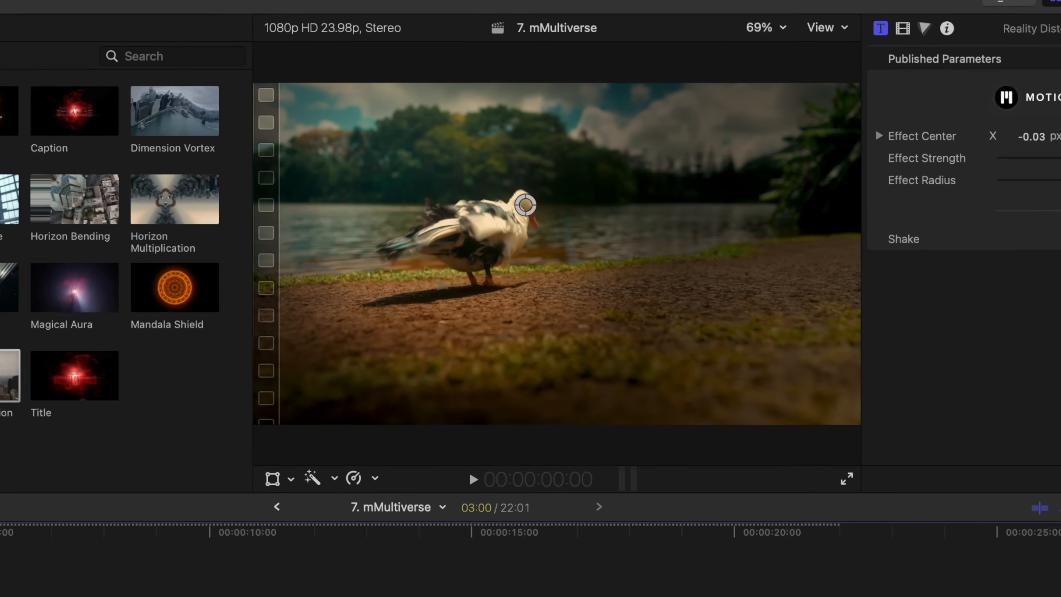
pyautogui.click(473, 479)
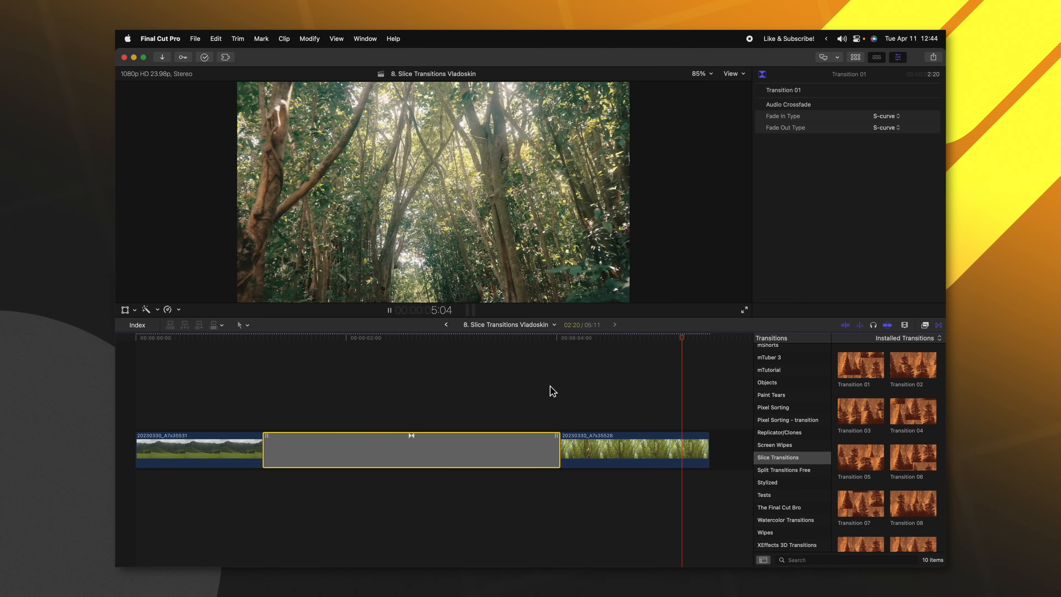
# Replay Transition 01 from its start between the two clips.
pyautogui.click(912, 427)
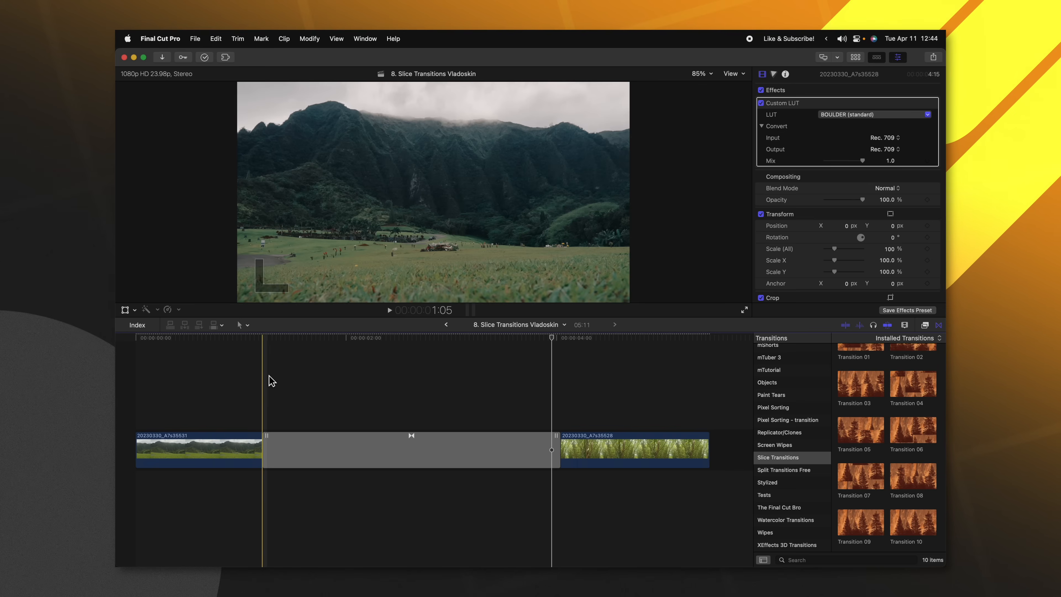
pyautogui.click(388, 310)
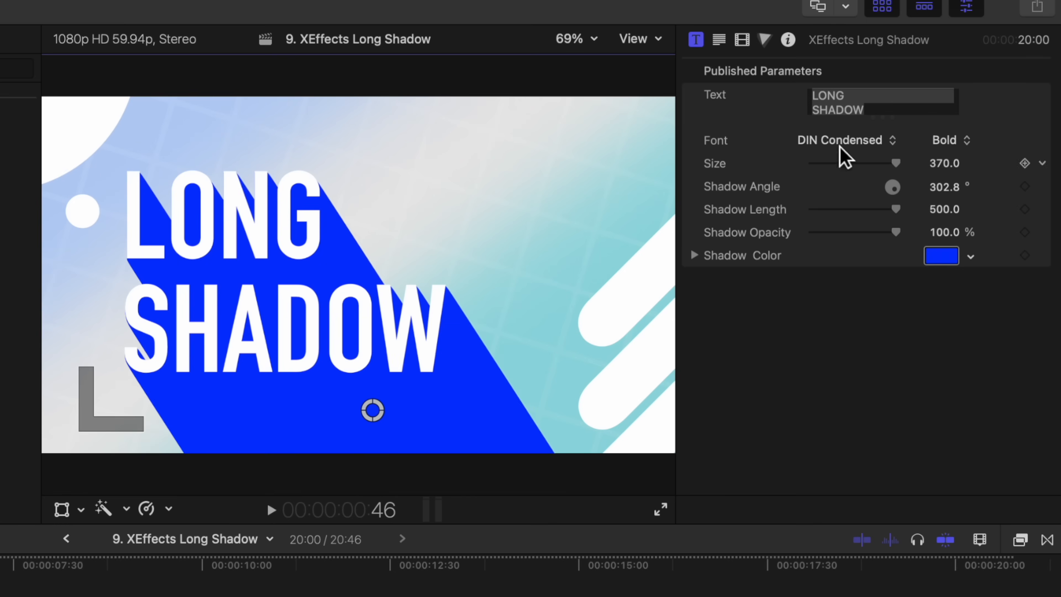
# Change the Long Shadow title text to SUBSCRIBE FOR MORE! and commit it.
pyautogui.write('SUBSCRIB')
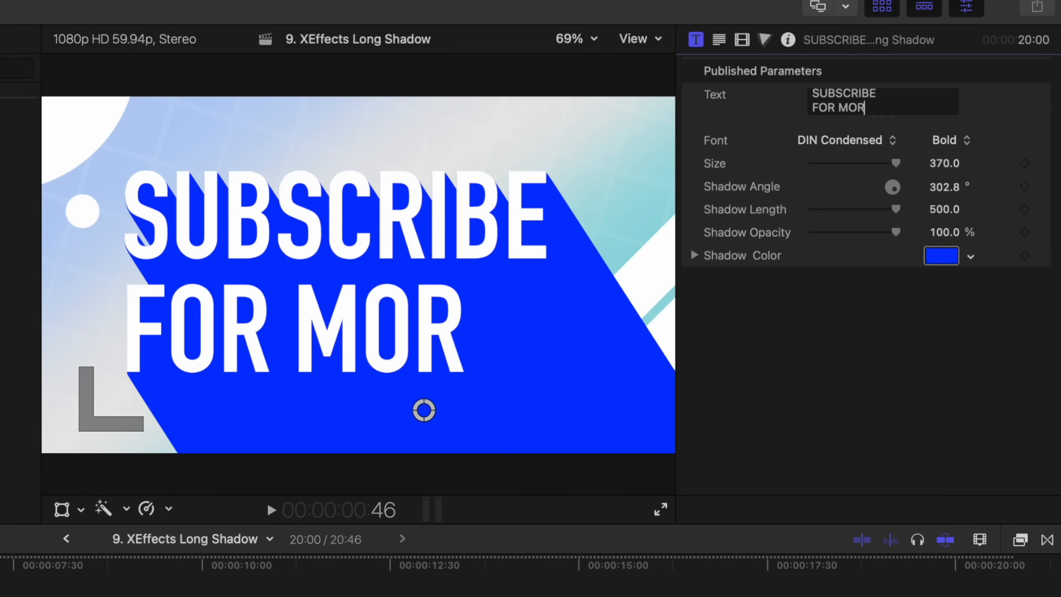
pyautogui.write('E!')
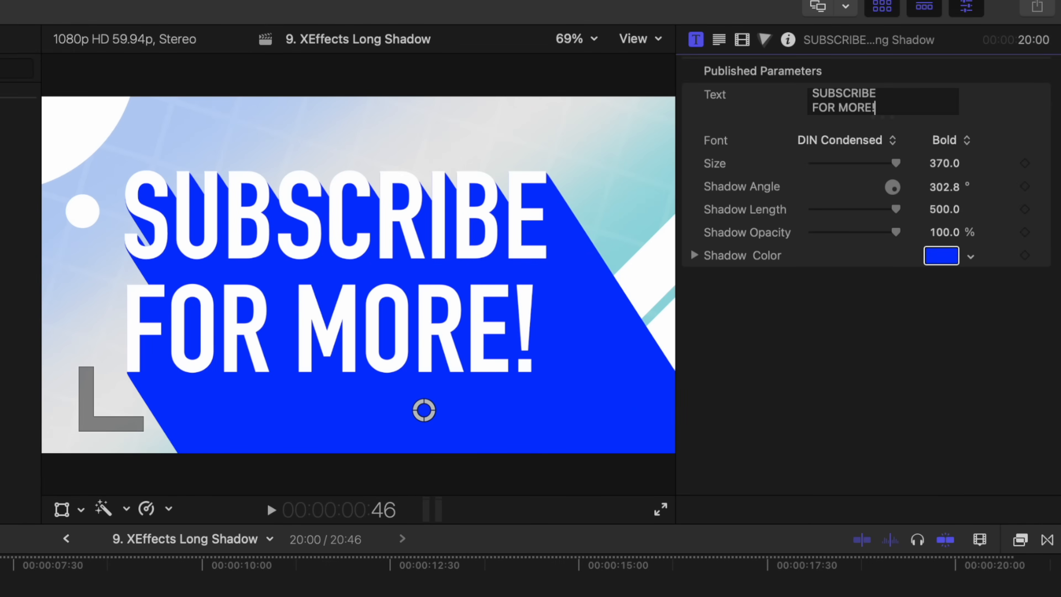
pyautogui.click(941, 255)
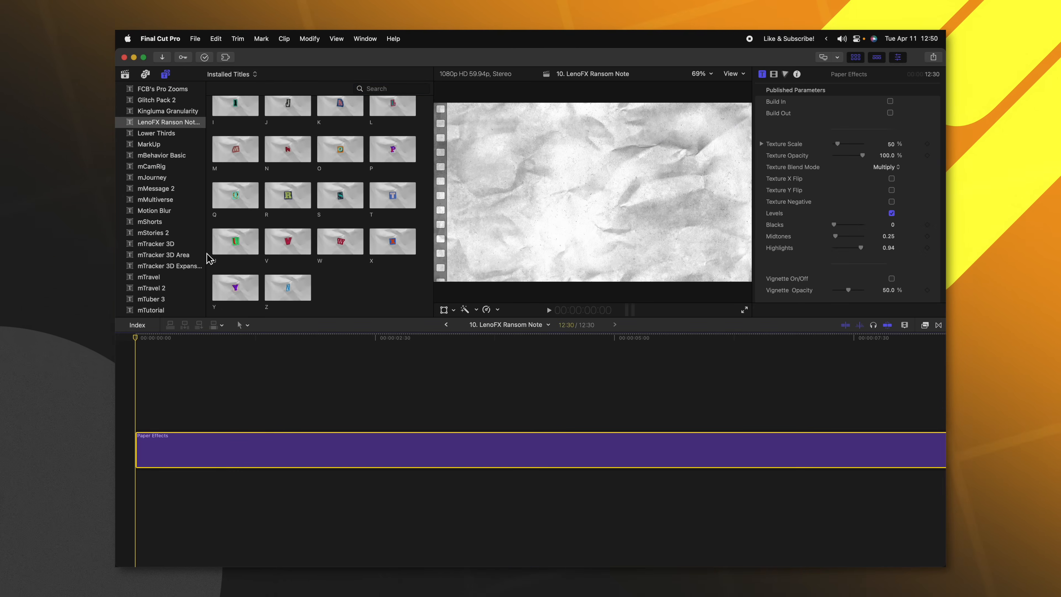
# Add Ransom Note letter titles S-U-B-S-C-R-I-B-E, select all nine and adjust Position All.
pyautogui.click(340, 200)
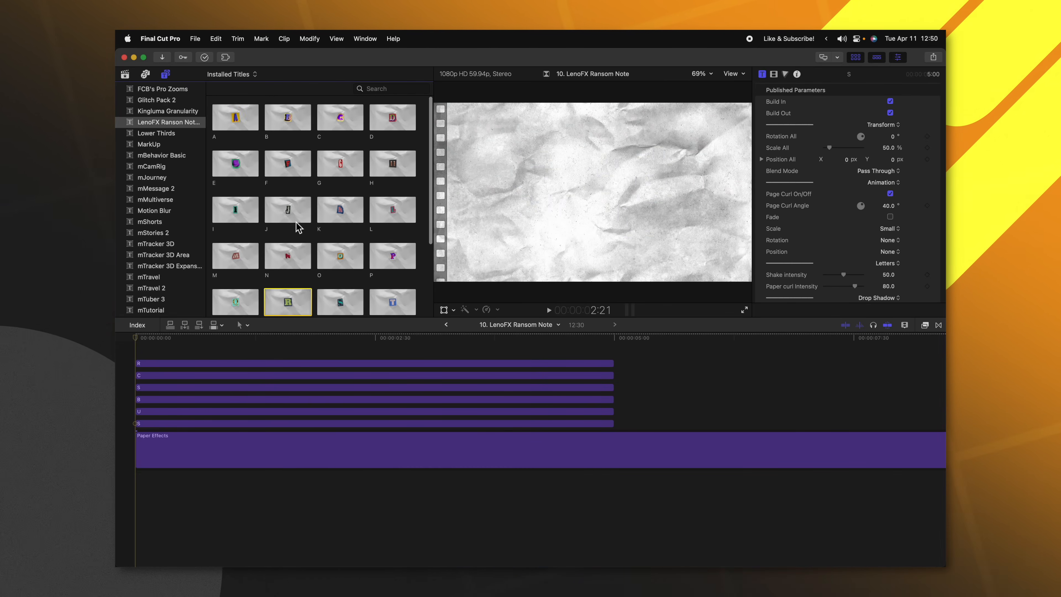
pyautogui.click(288, 117)
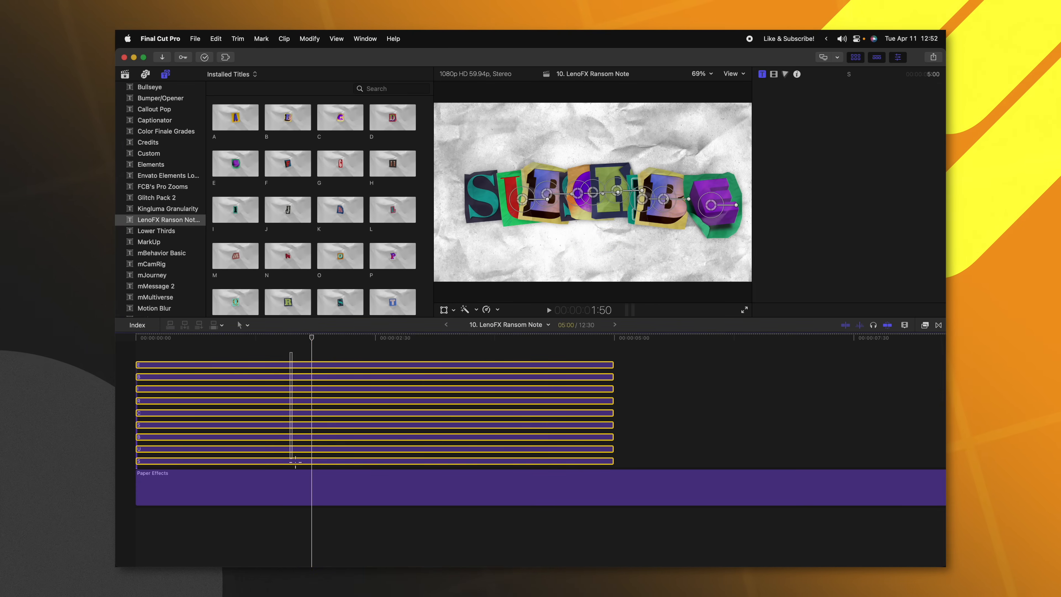
pyautogui.click(796, 74)
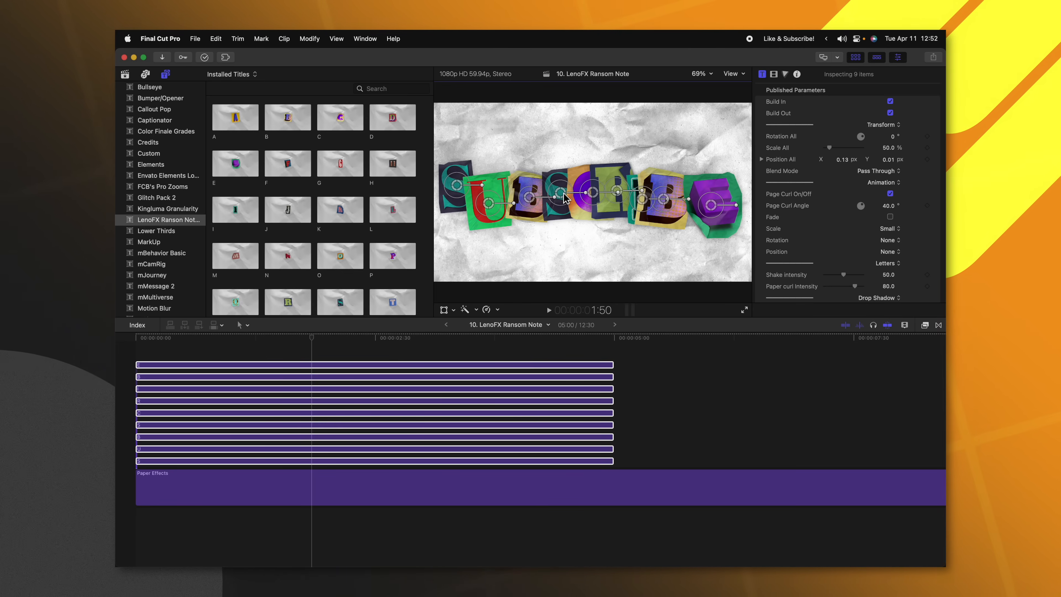
pyautogui.click(550, 310)
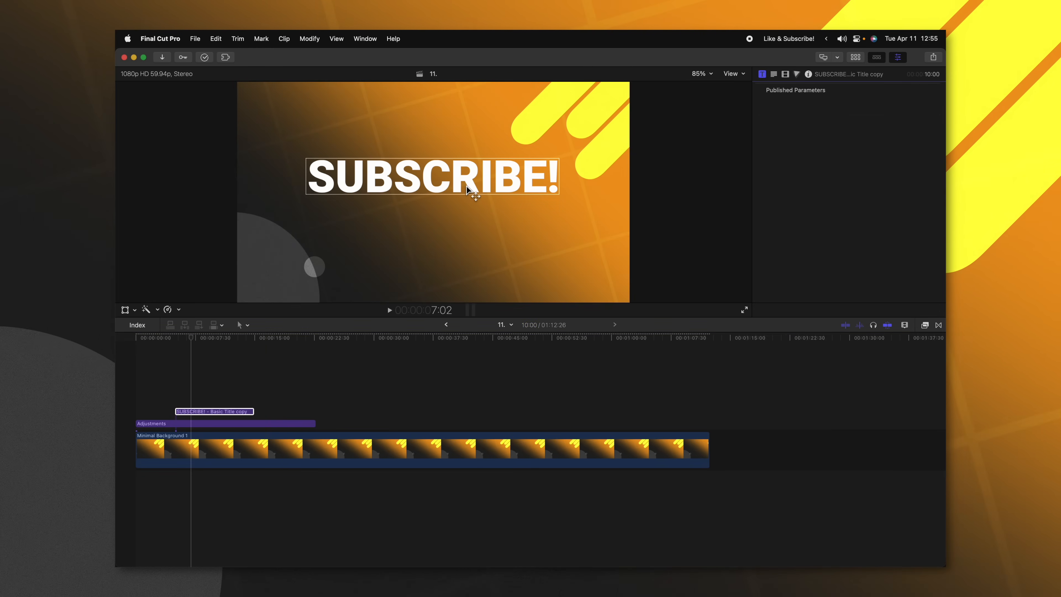
# Remove the Basic SUBSCRIBE! title and apply Custom Title Template Creator to the Adjustments clip.
pyautogui.click(193, 423)
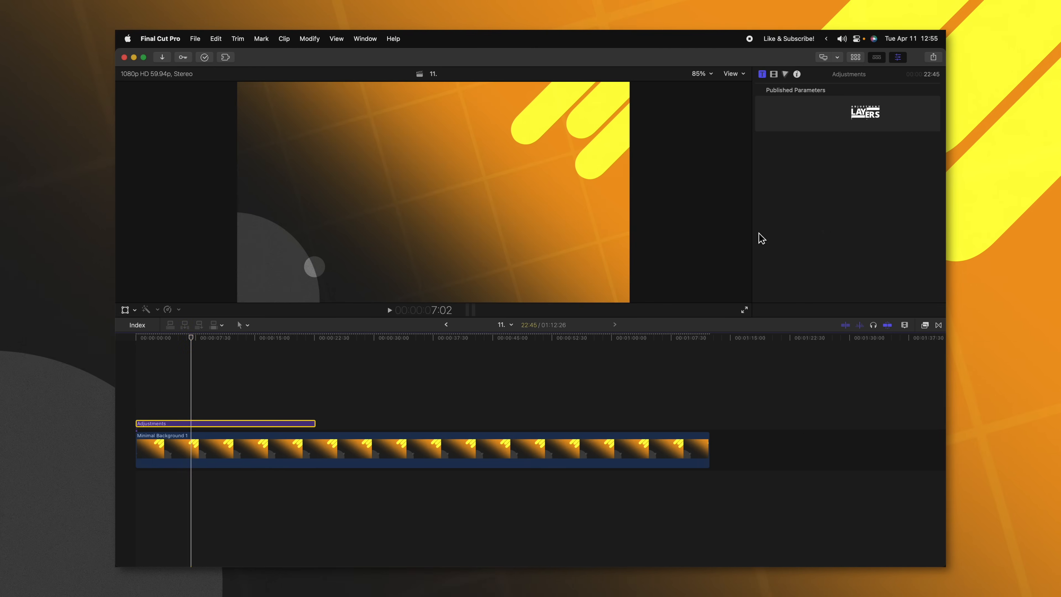
pyautogui.moveTo(921, 329)
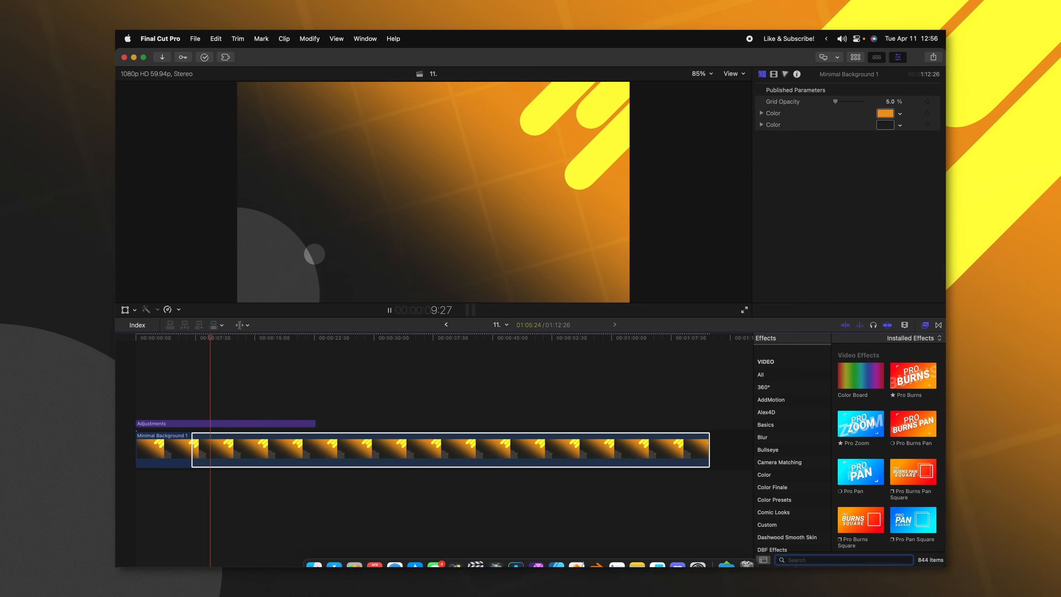
pyautogui.write('title')
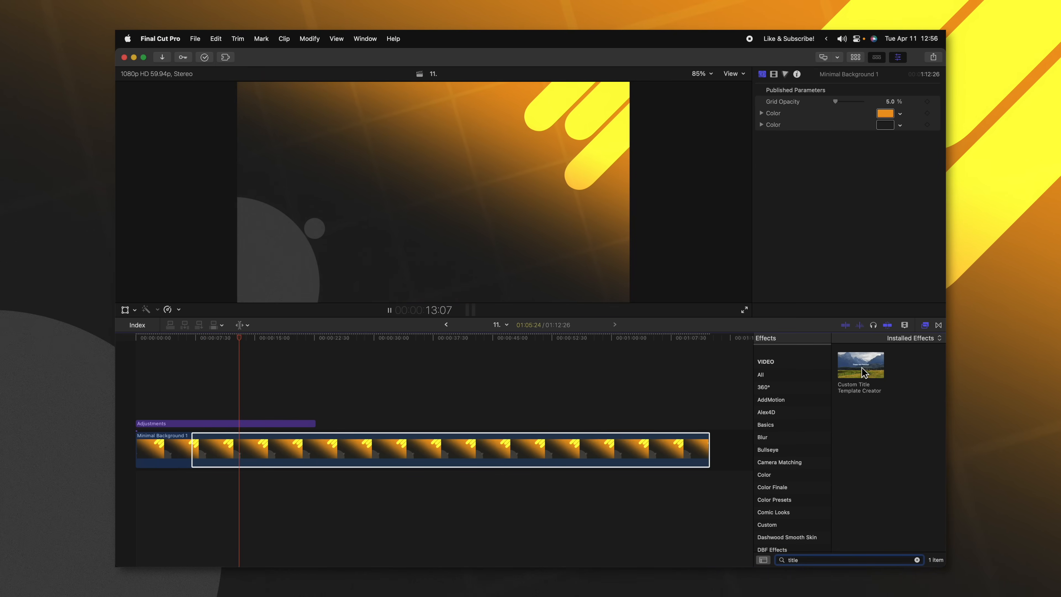
pyautogui.click(226, 424)
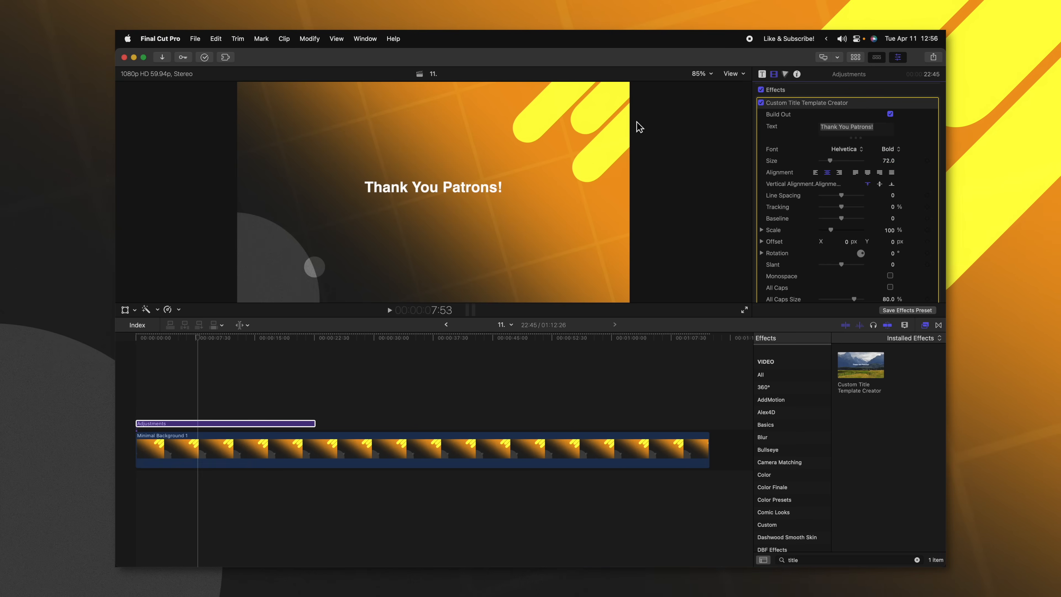
# Set the custom title text to SUBSCRIBE! and shorten its In Duration to 17.42.
pyautogui.write('SU')
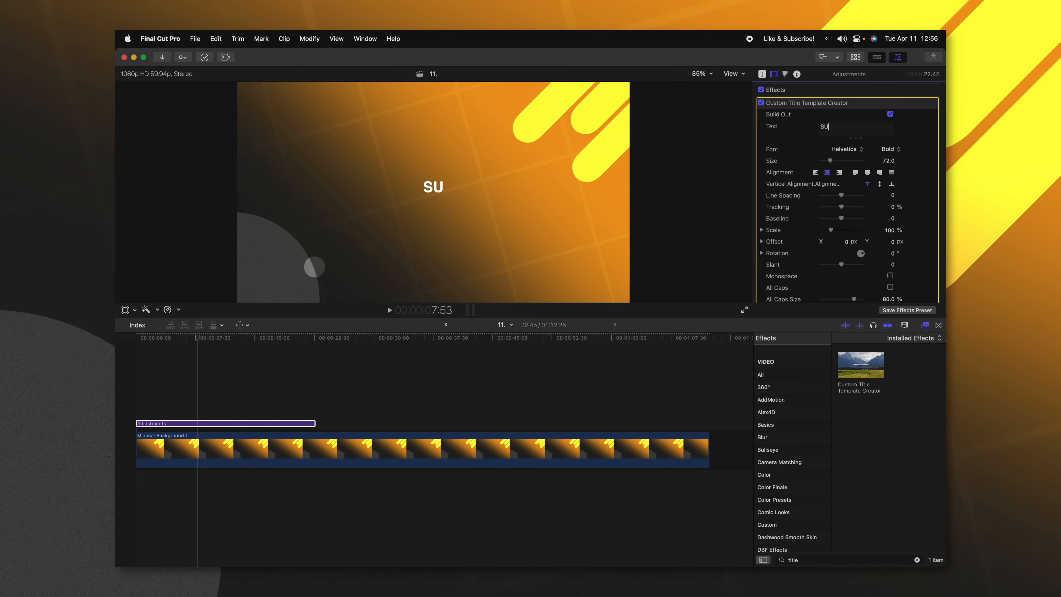
pyautogui.write('BSCRIBE!')
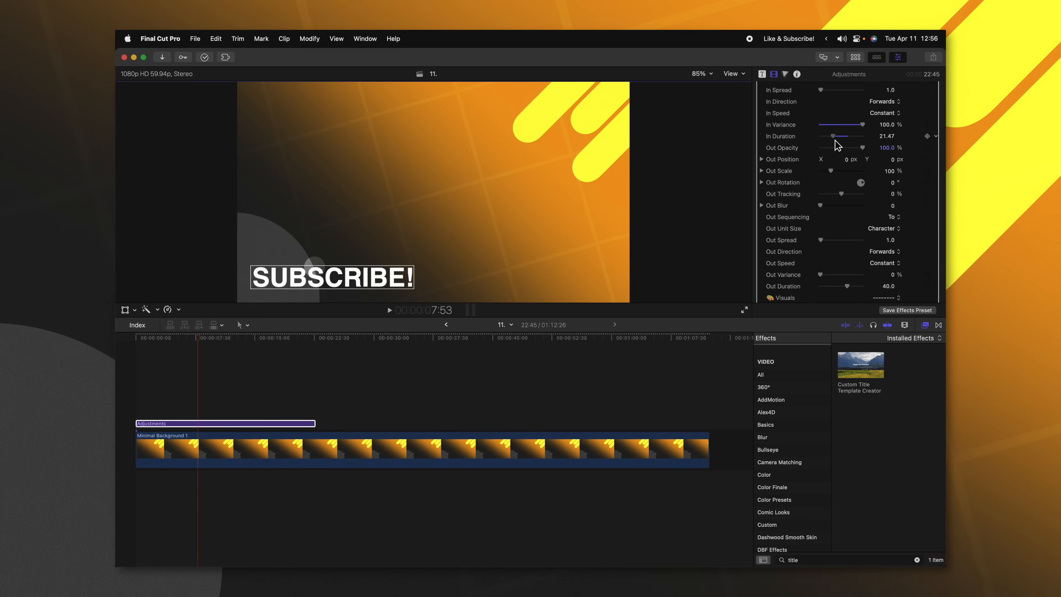
pyautogui.scroll(3)
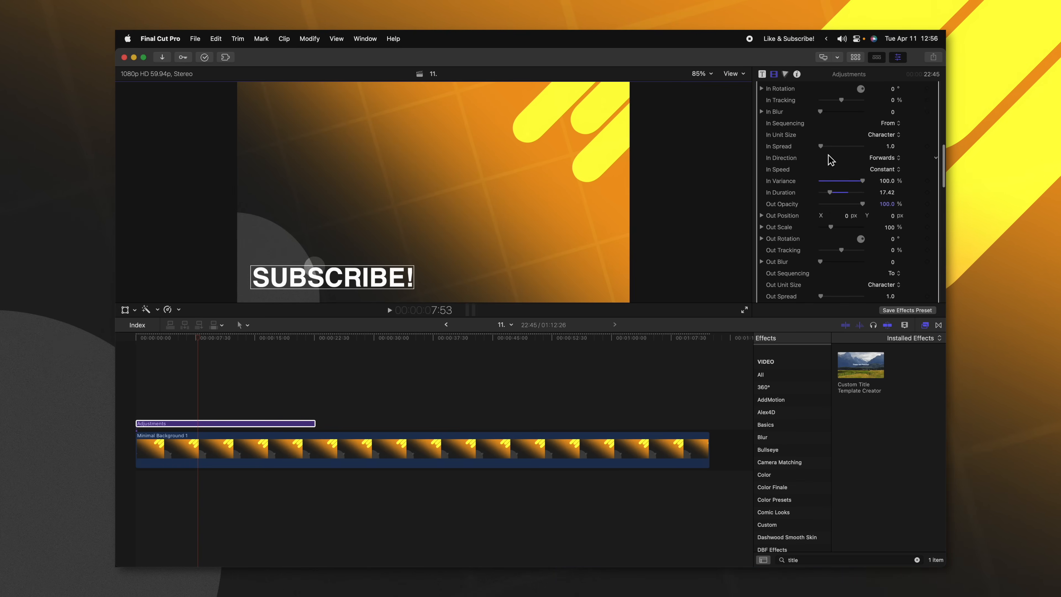
pyautogui.scroll(3)
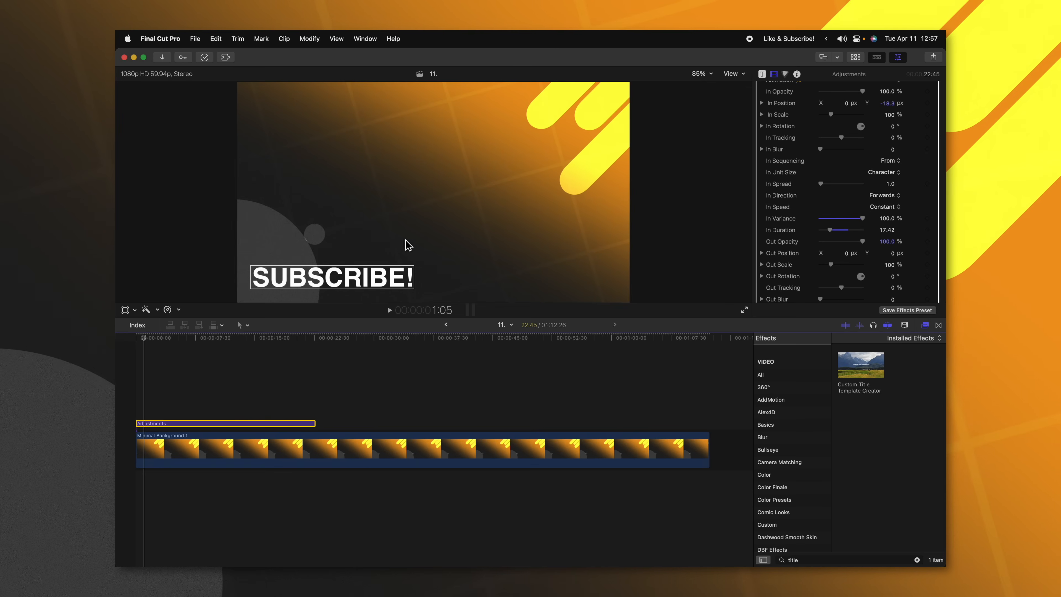
pyautogui.moveTo(900, 319)
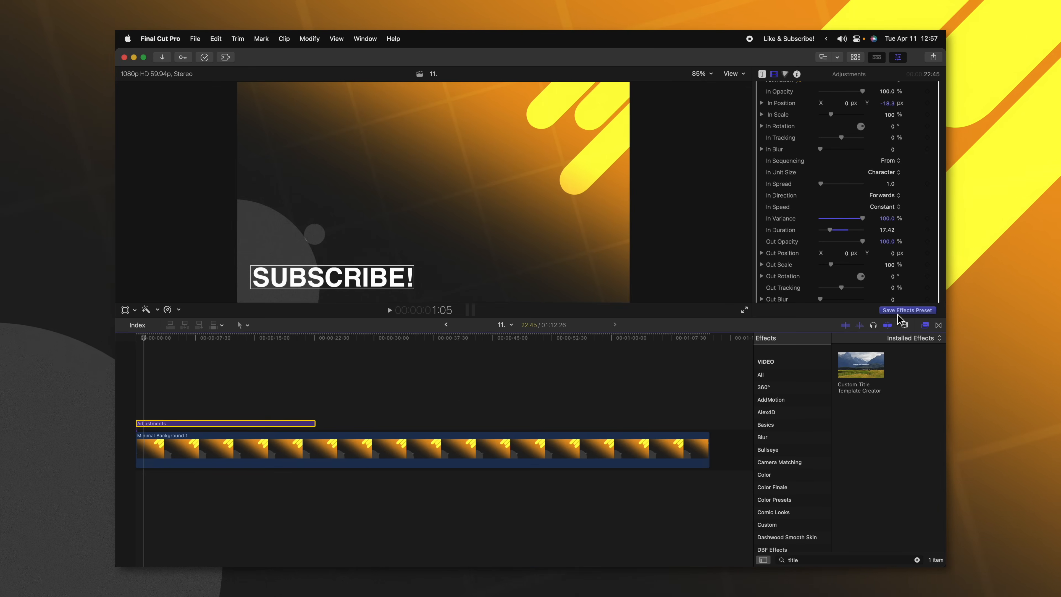
# Save the title effect as preset 'SUBSCRIBE lower third animation' in the Tutorial category.
pyautogui.click(907, 310)
pyautogui.write('SUBSCRIBE')
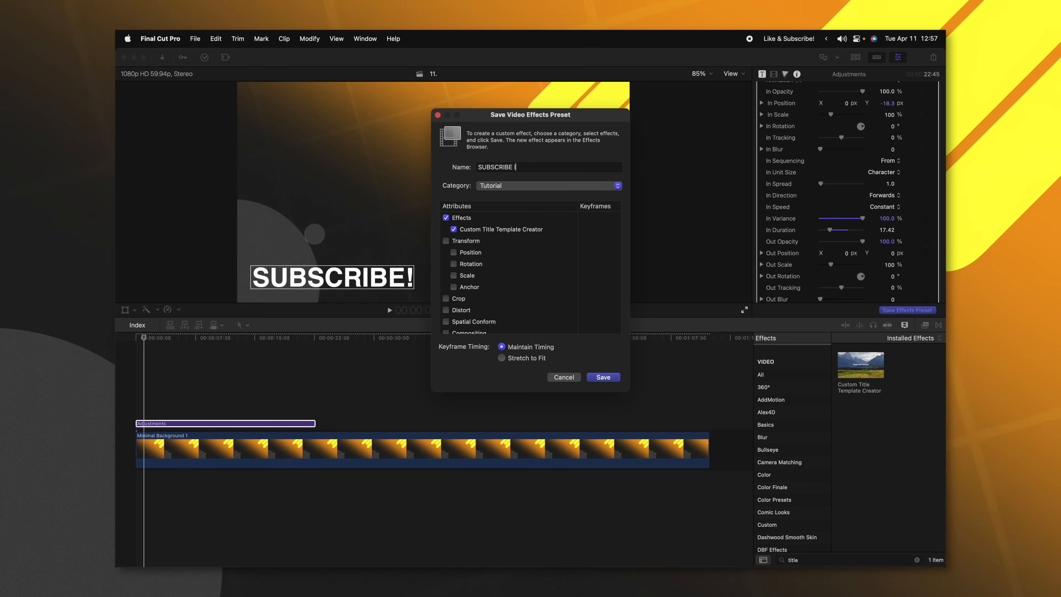
pyautogui.write('lower third animation')
pyautogui.click(849, 559)
pyautogui.write('subscribe')
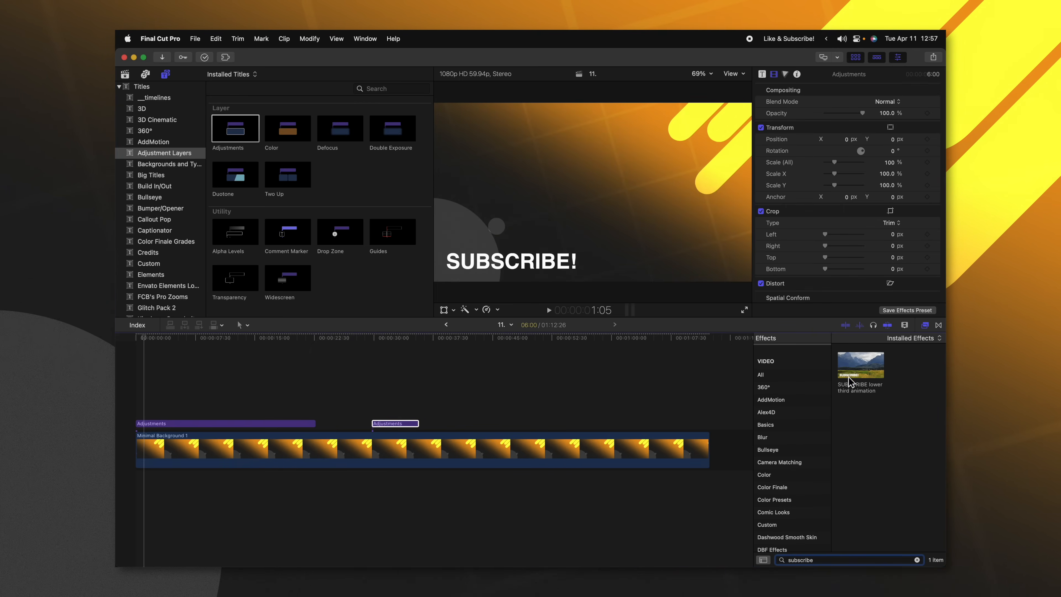
# Apply the saved SUBSCRIBE lower third animation preset to the second adjustment layer.
pyautogui.click(395, 424)
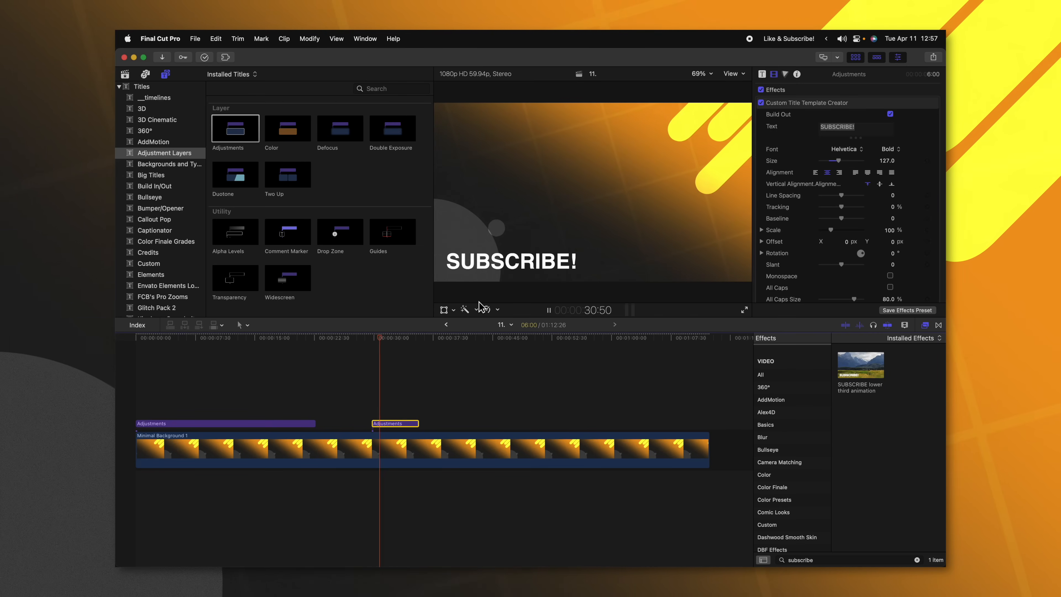
pyautogui.click(549, 310)
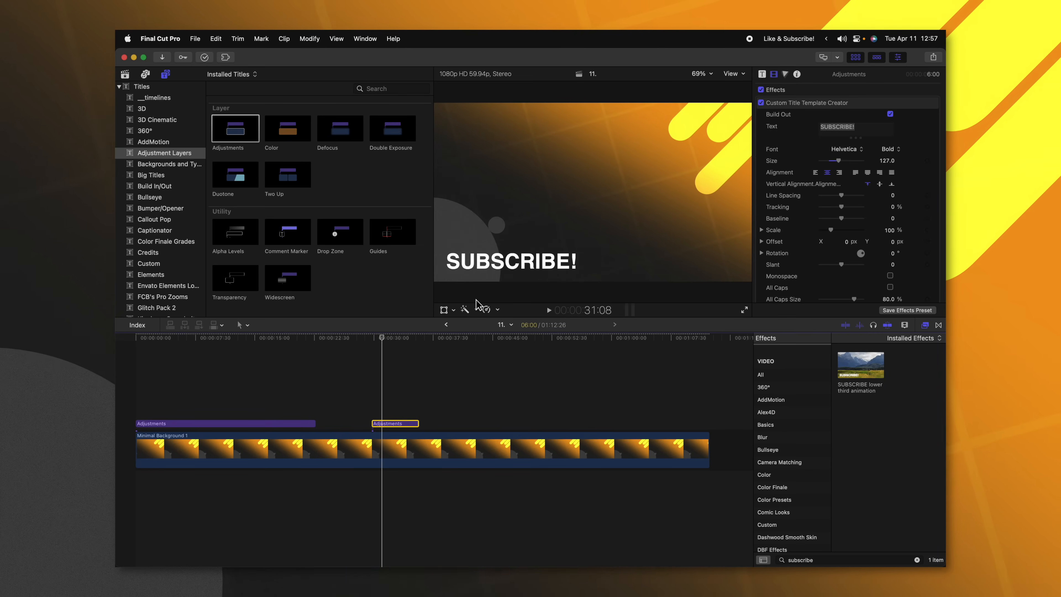